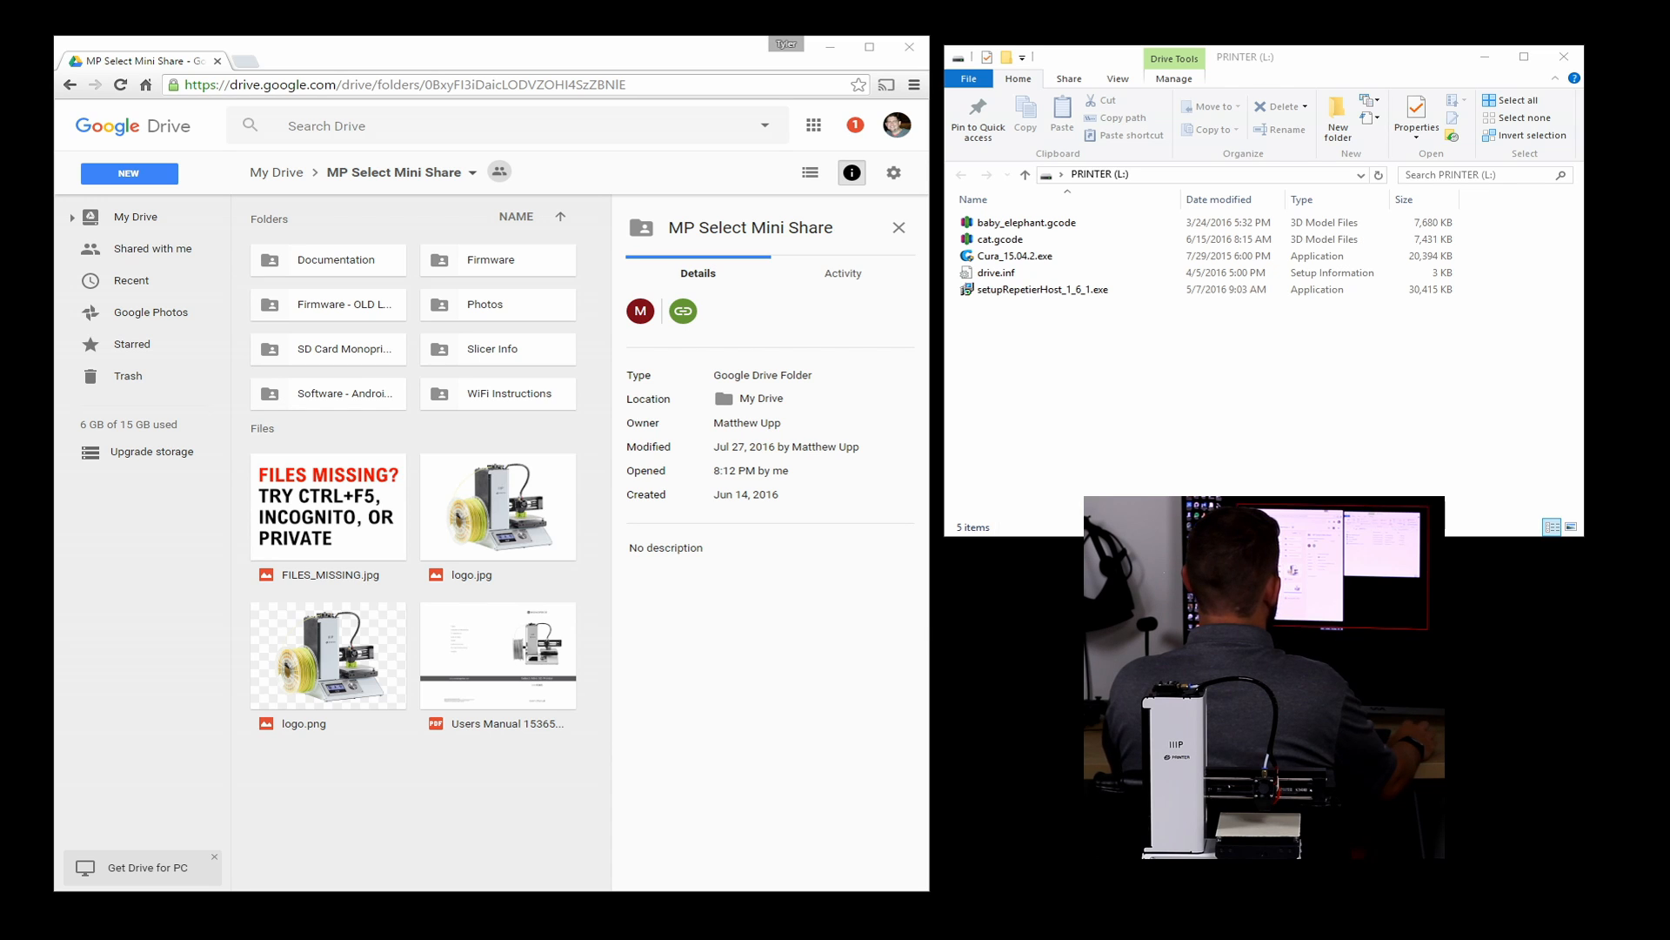
# Step: Review the files on the SD card, then open the Firmware folder in Drive
pyautogui.click(995, 272)
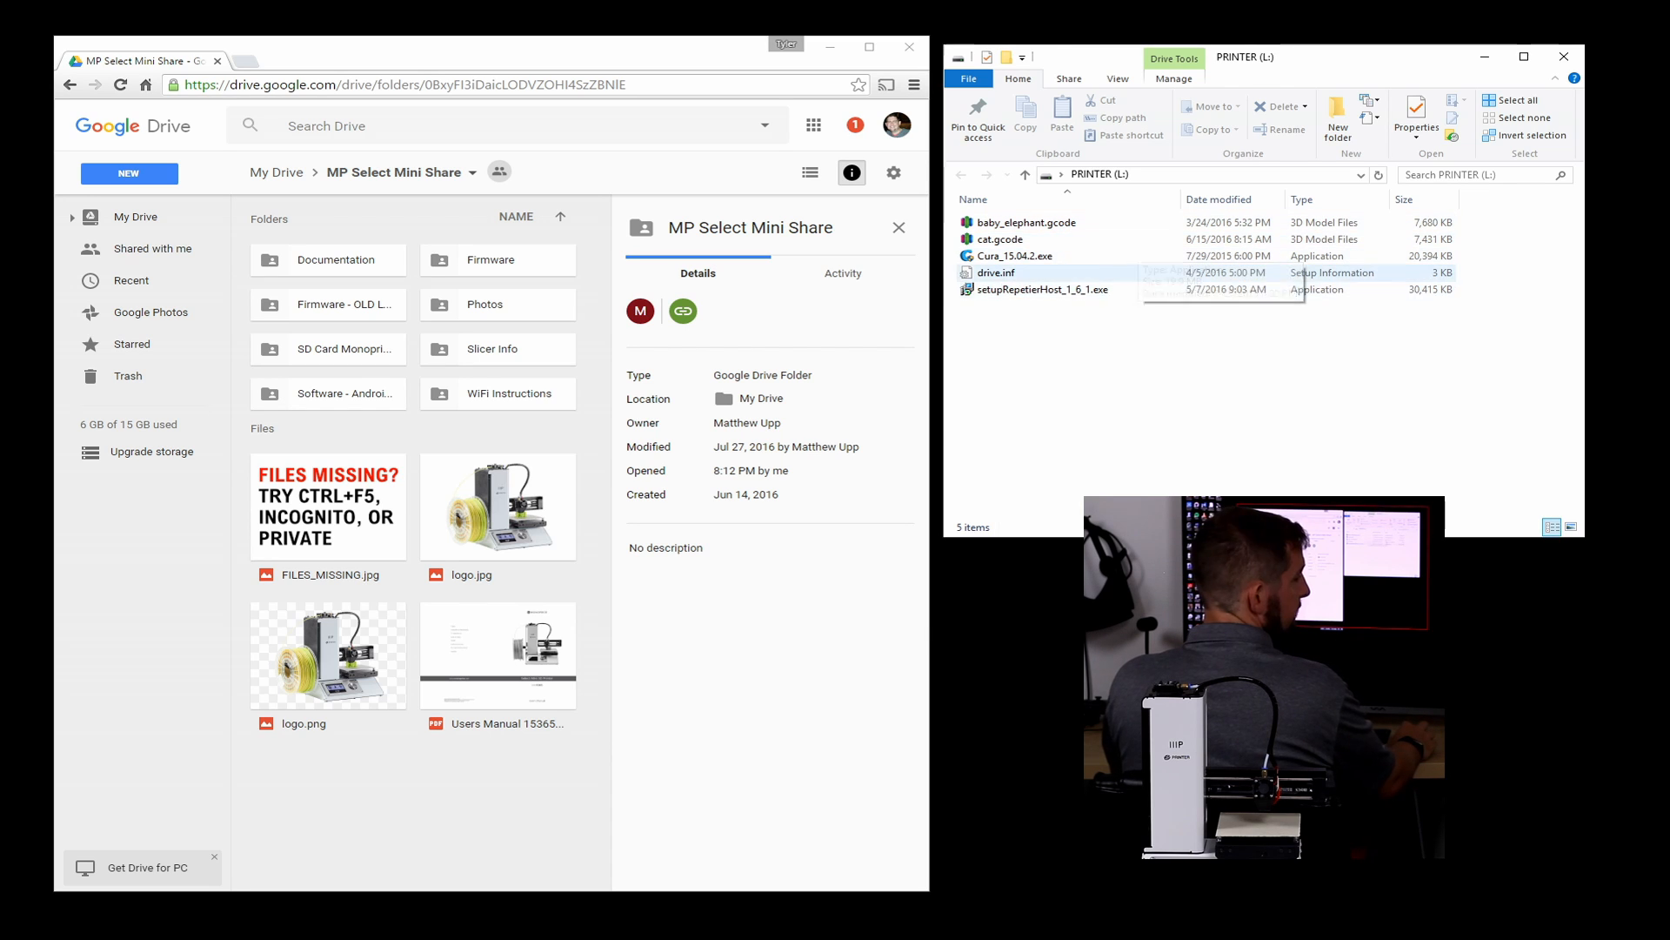
pyautogui.click(1024, 222)
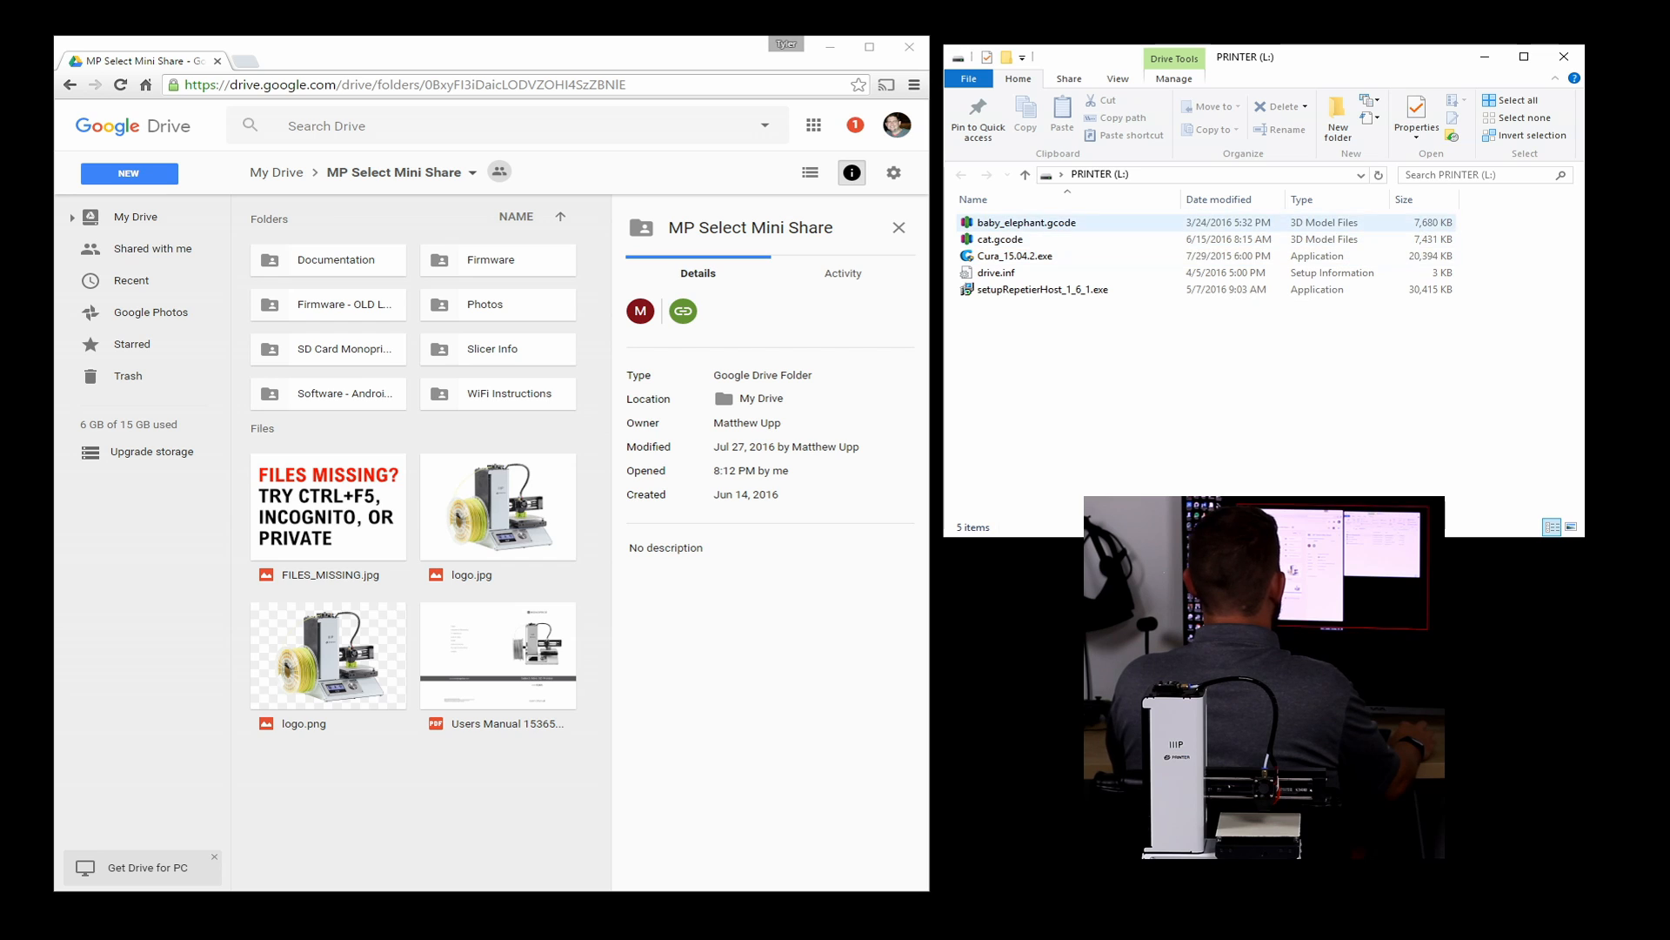
pyautogui.moveTo(1016, 255)
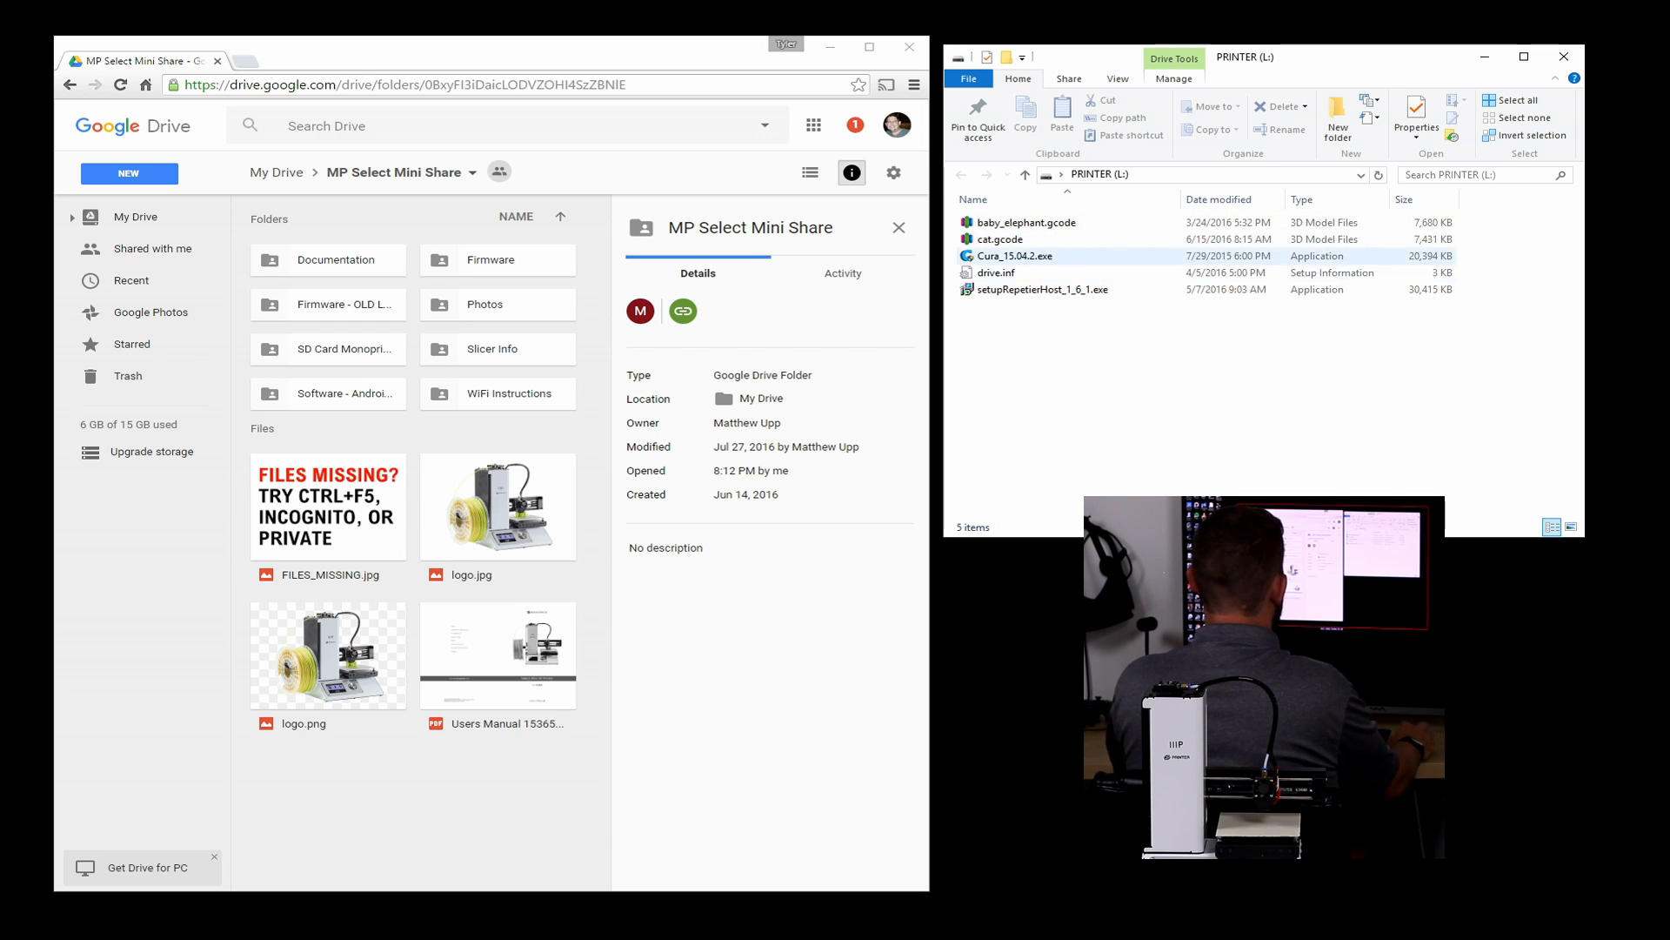
pyautogui.click(1015, 256)
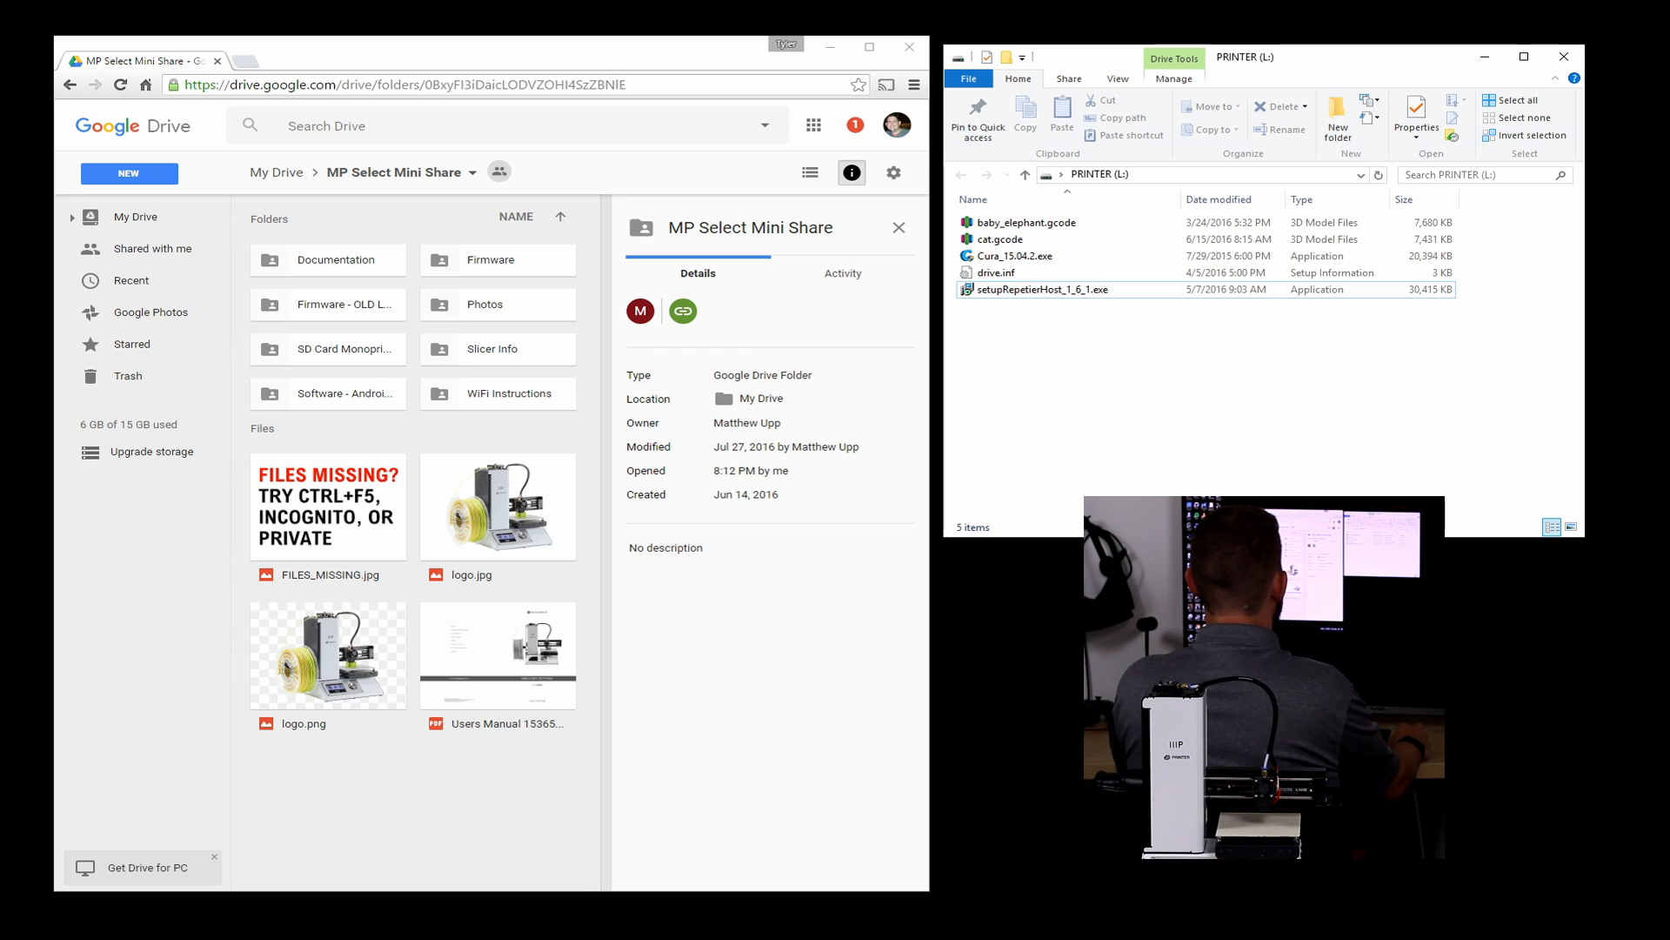
pyautogui.click(497, 260)
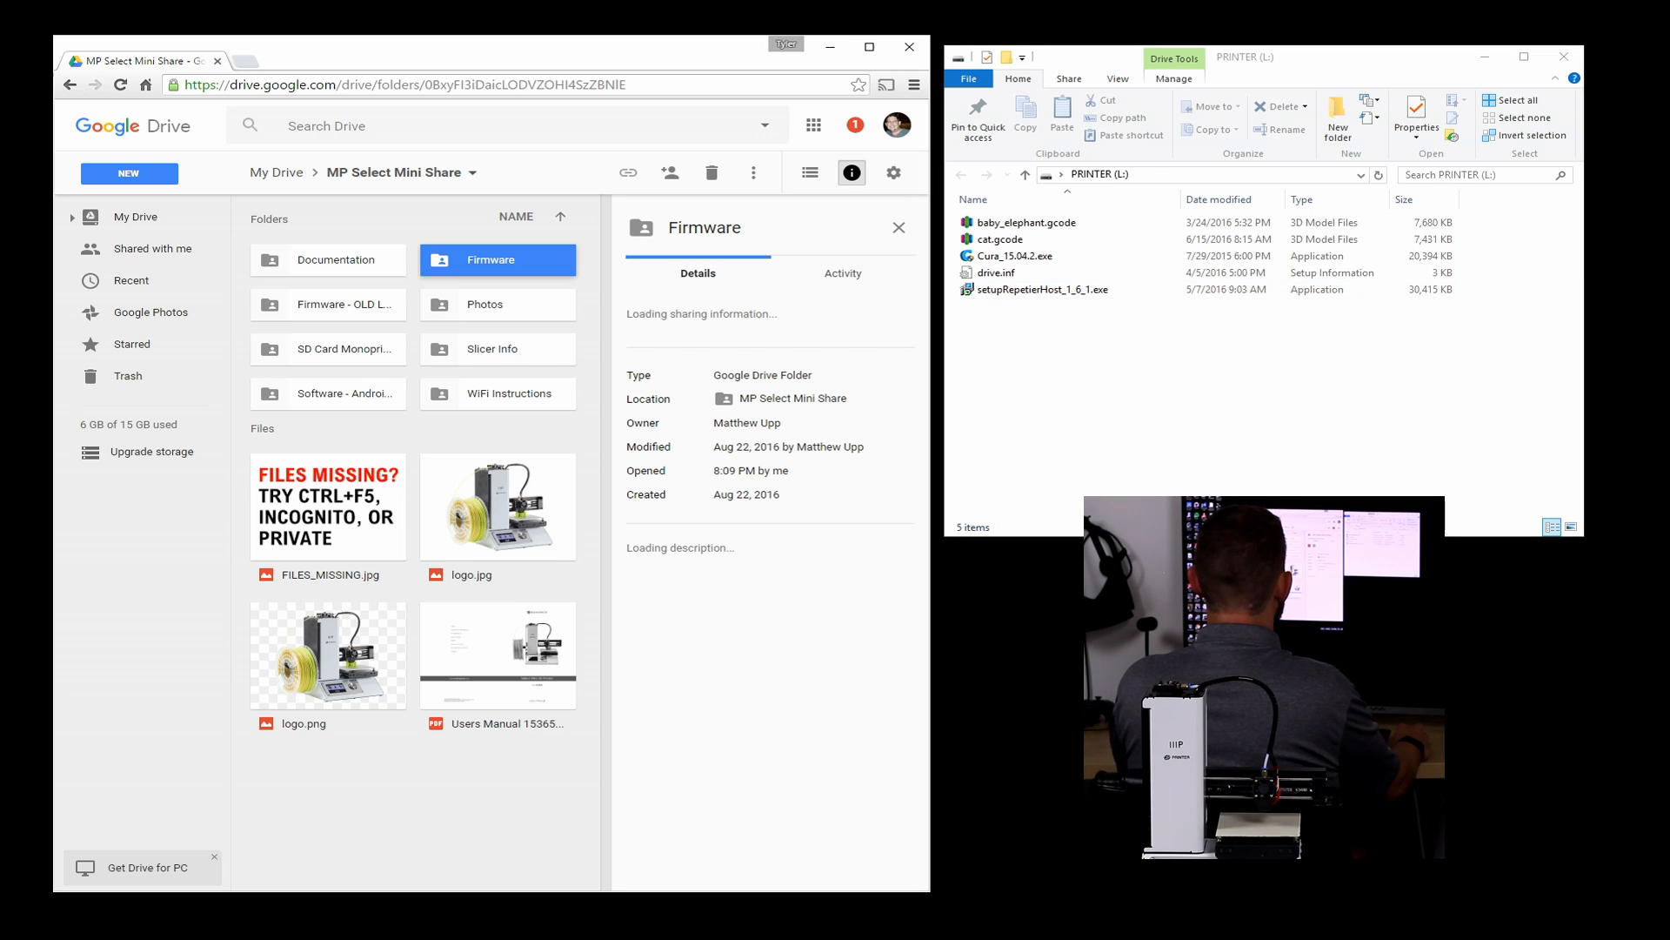
pyautogui.doubleClick(490, 260)
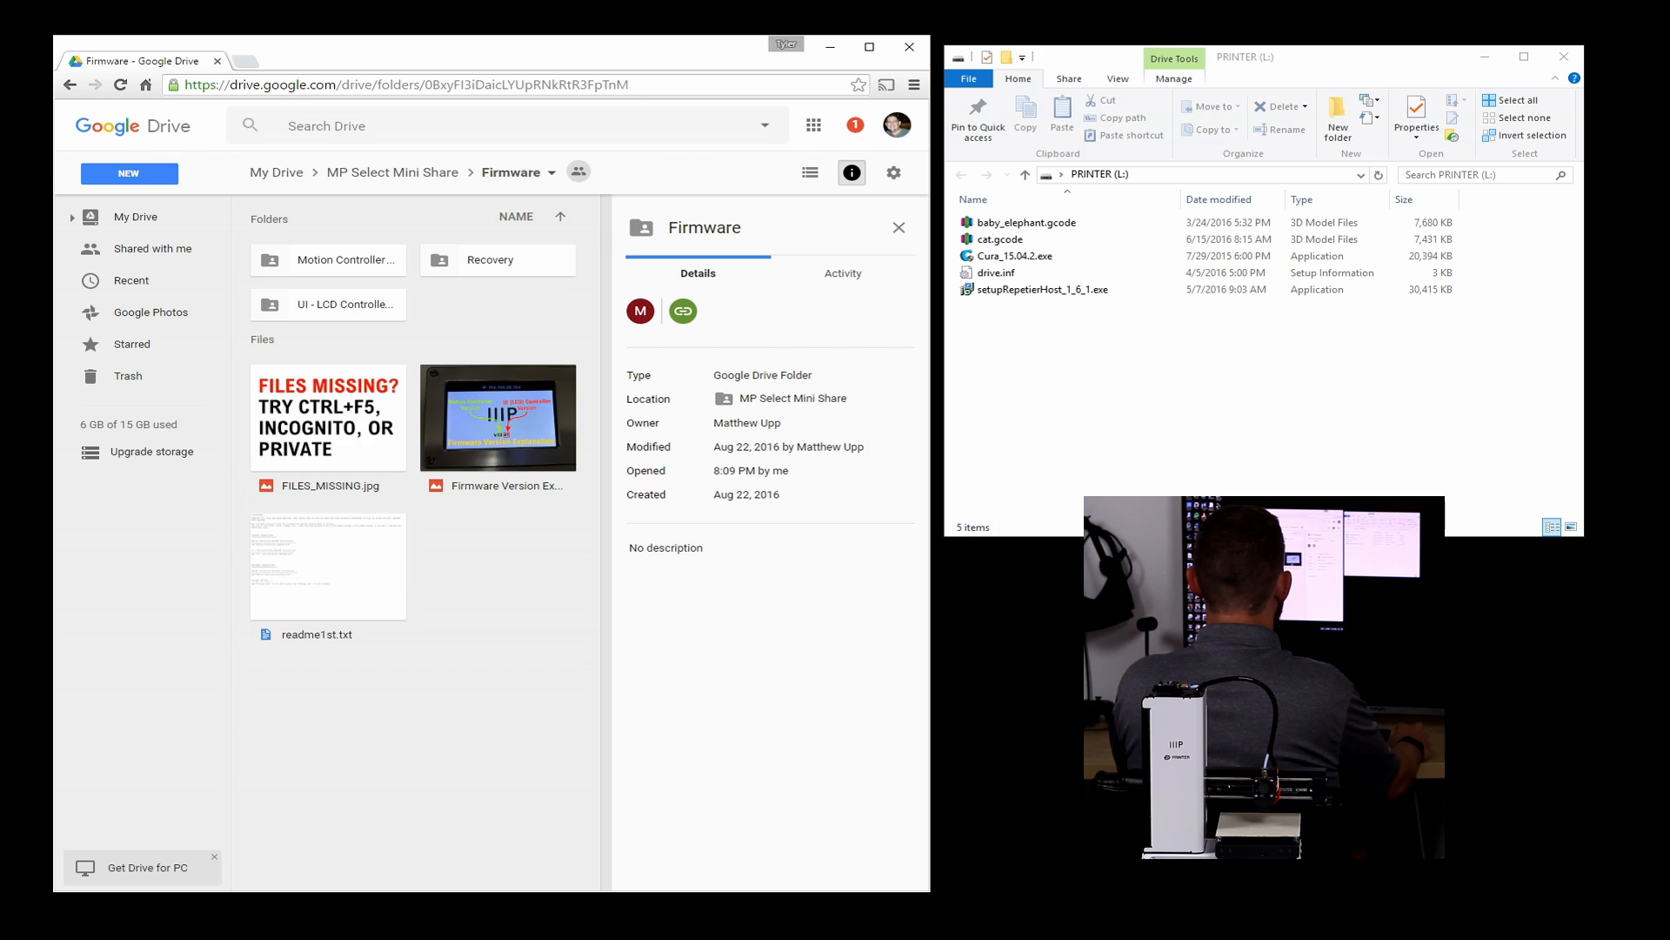
pyautogui.moveTo(344, 304)
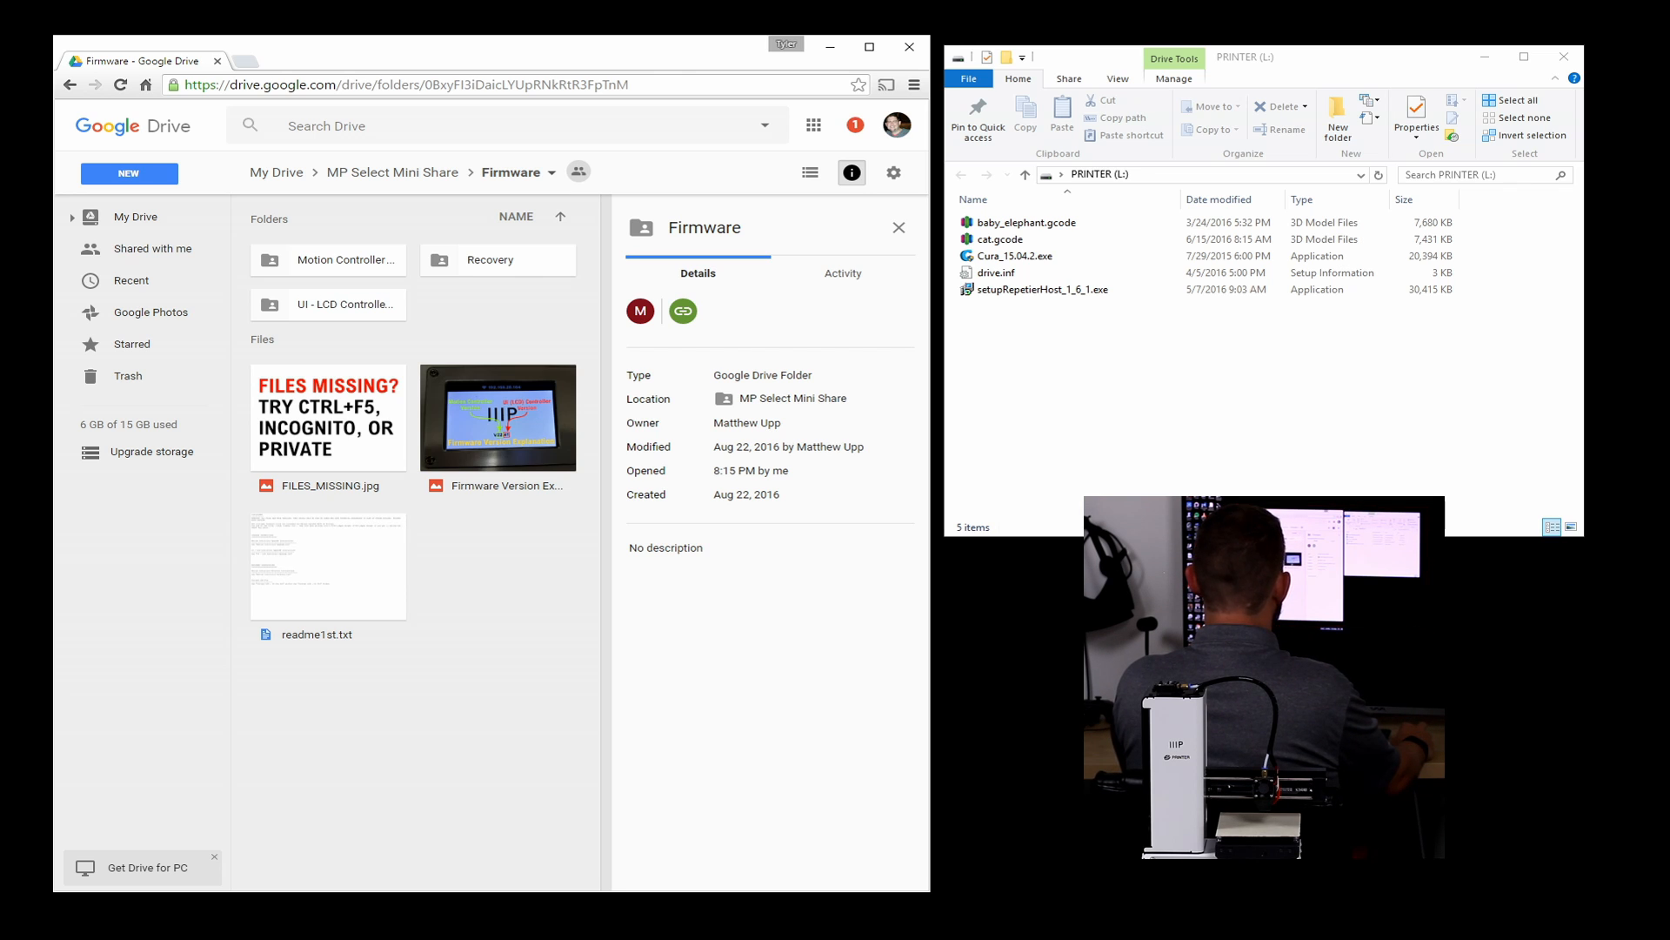
pyautogui.moveTo(343, 304)
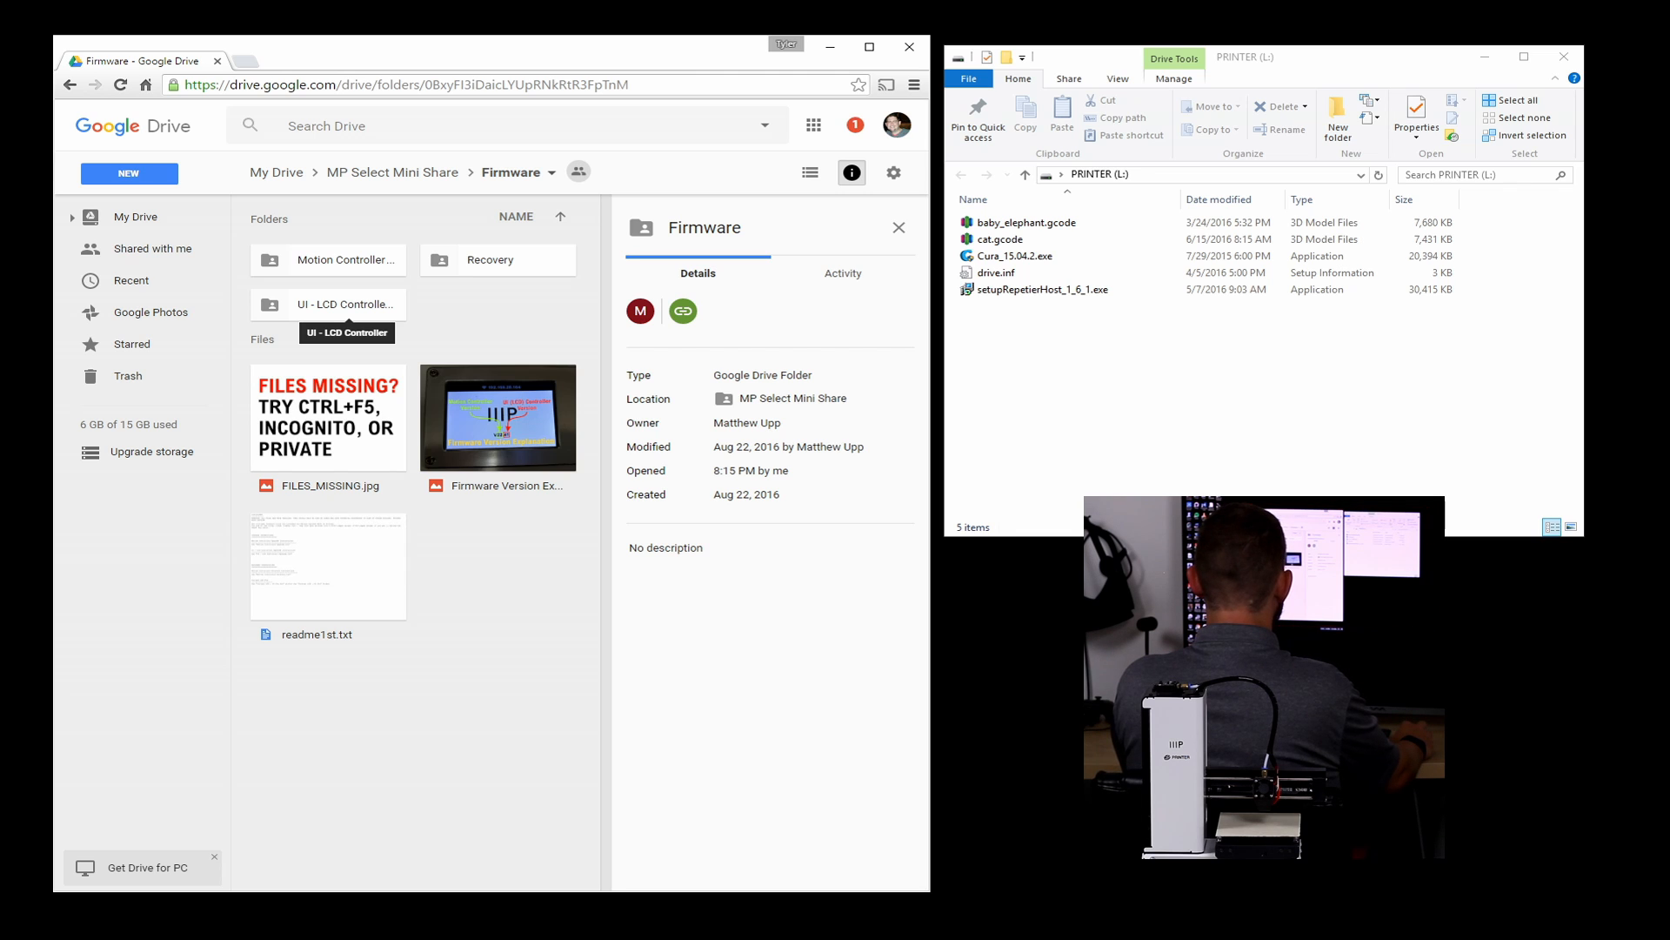
pyautogui.moveTo(346, 260)
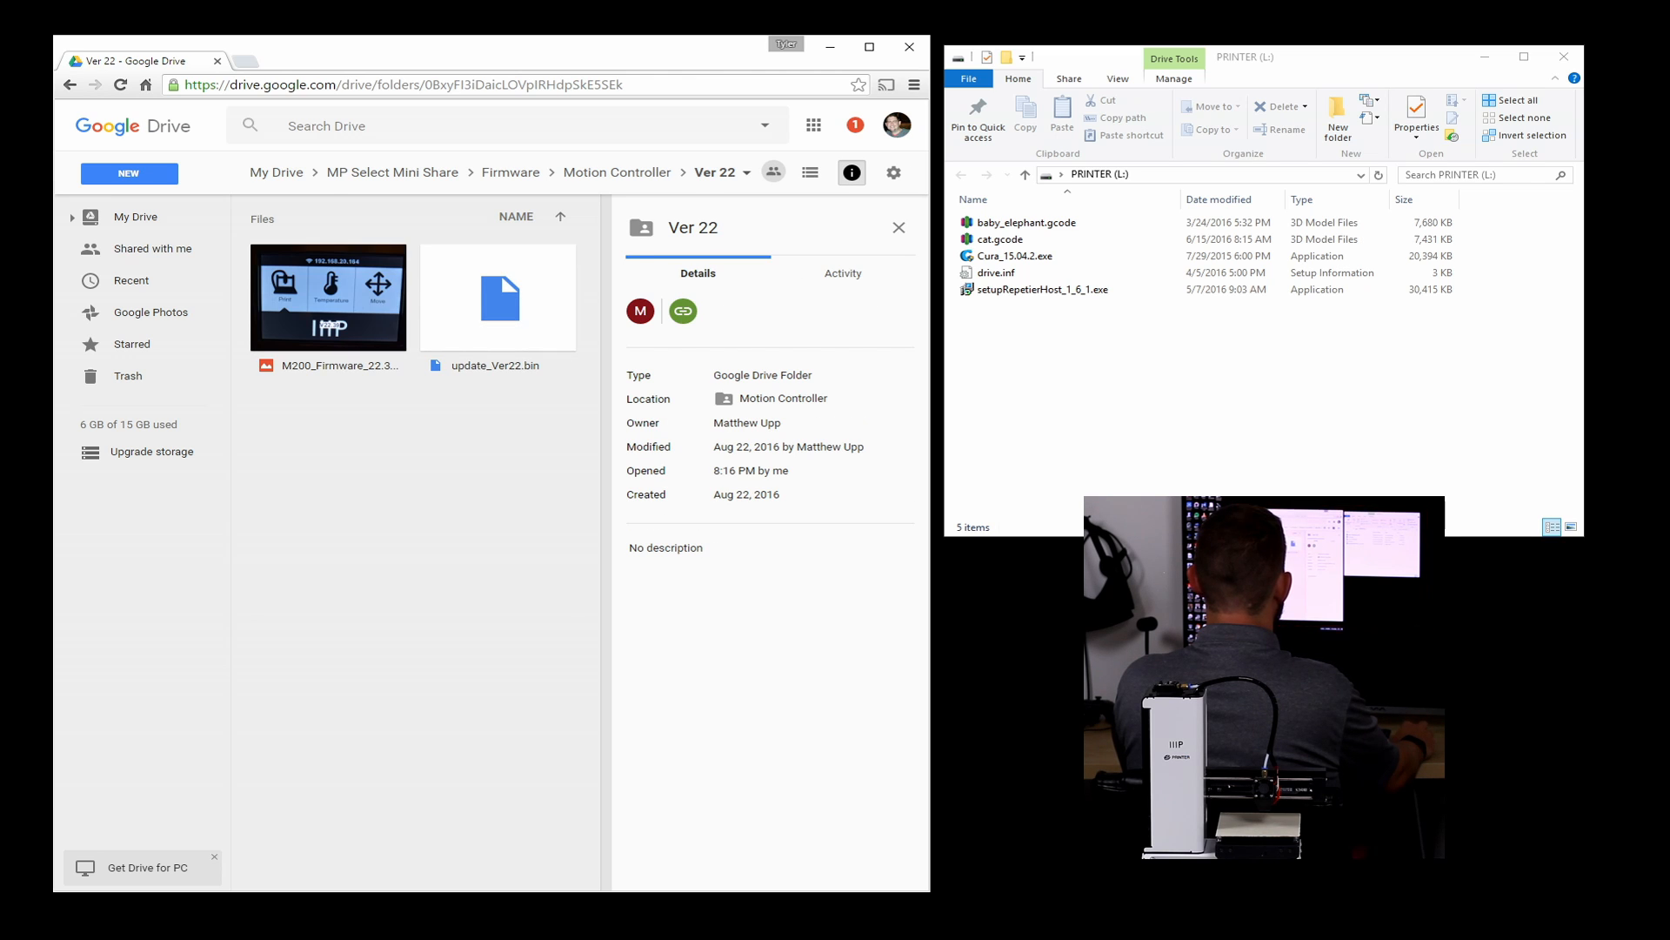
# Step: Download update_Ver22.bin from the Motion Controller Ver 22 folder
pyautogui.click(497, 295)
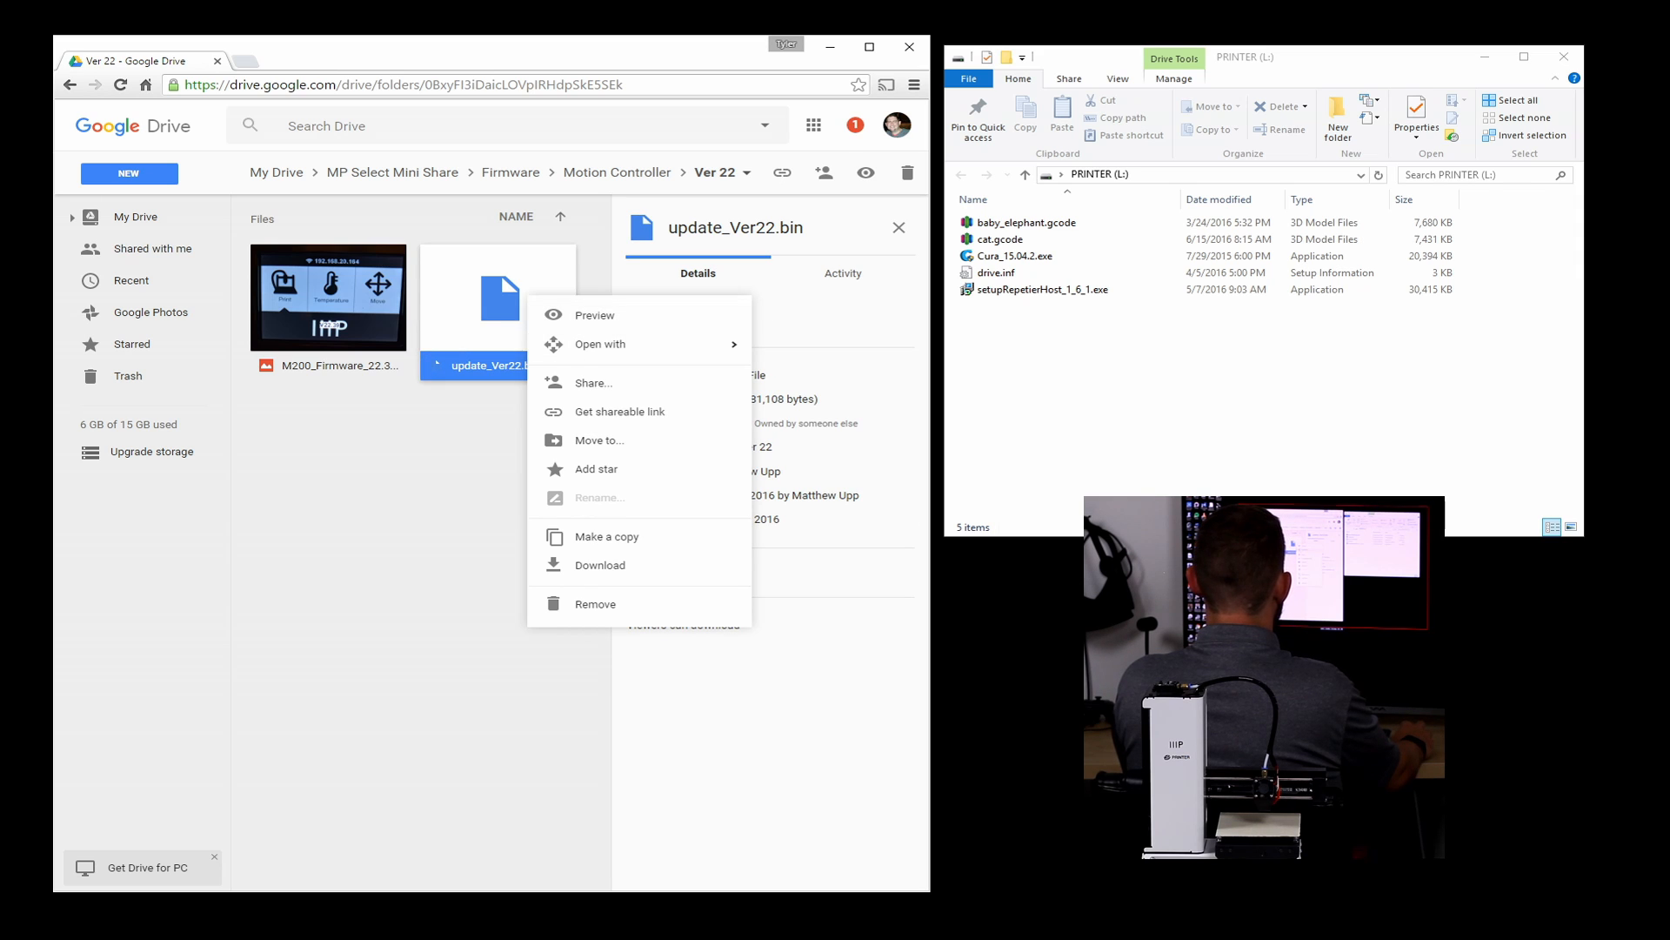
pyautogui.moveTo(601, 564)
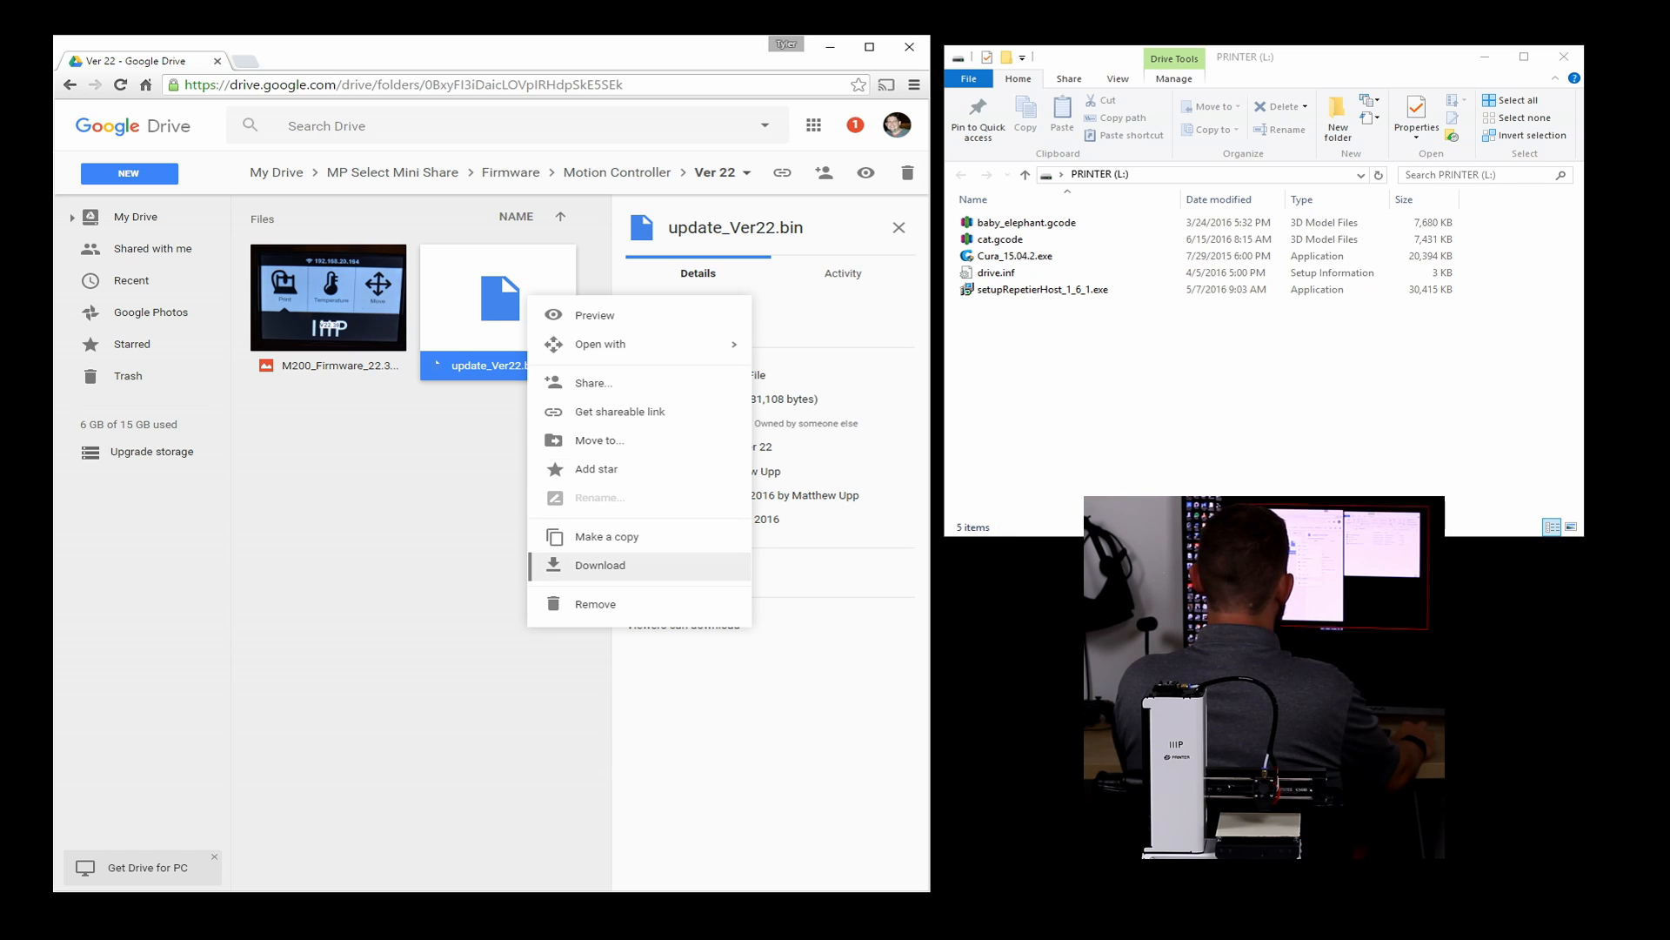
pyautogui.click(599, 565)
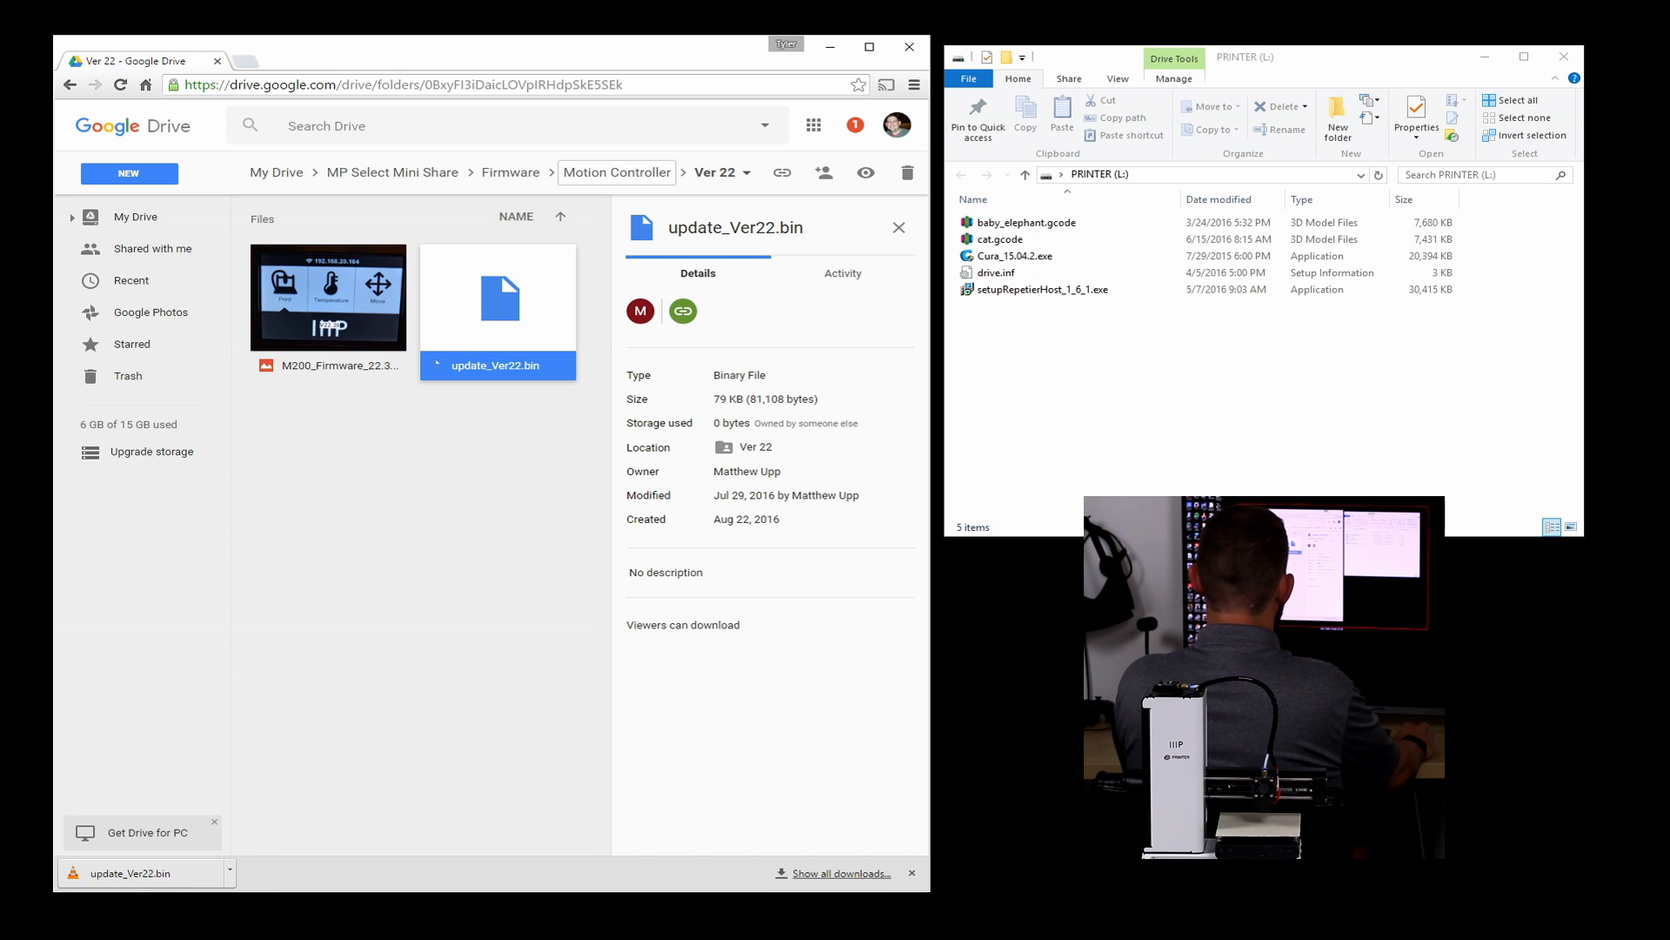
# Step: Go back up and download lcd_Ver39.bin from the UI-LCD Controller Ver 39 folder
pyautogui.click(510, 172)
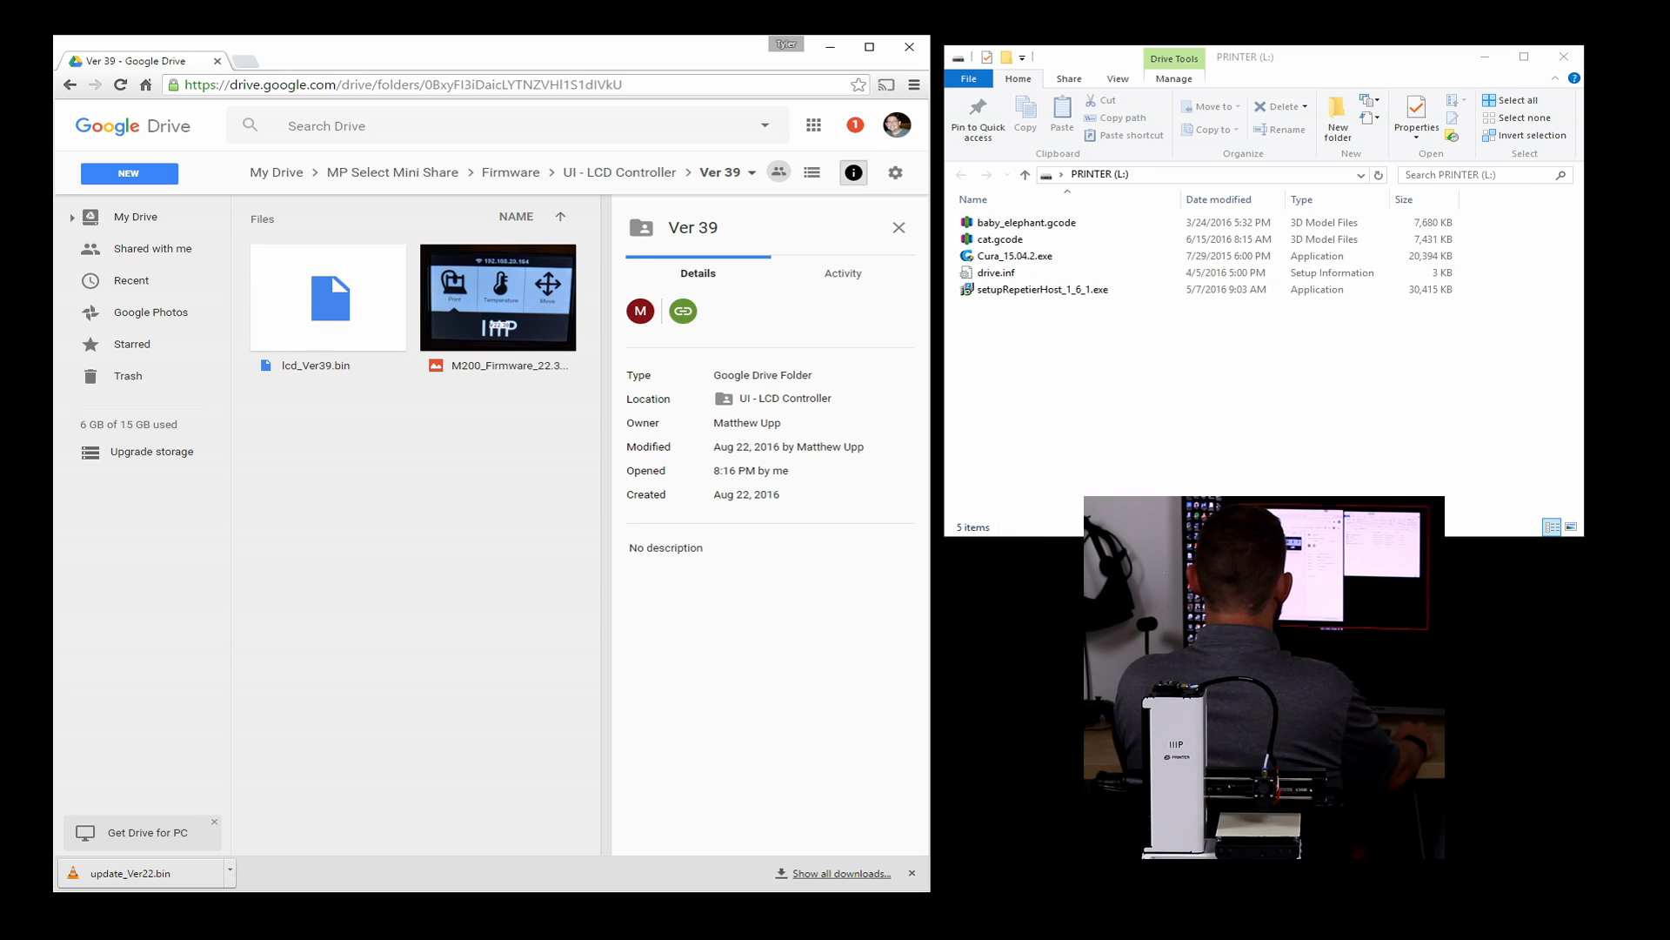
pyautogui.click(328, 296)
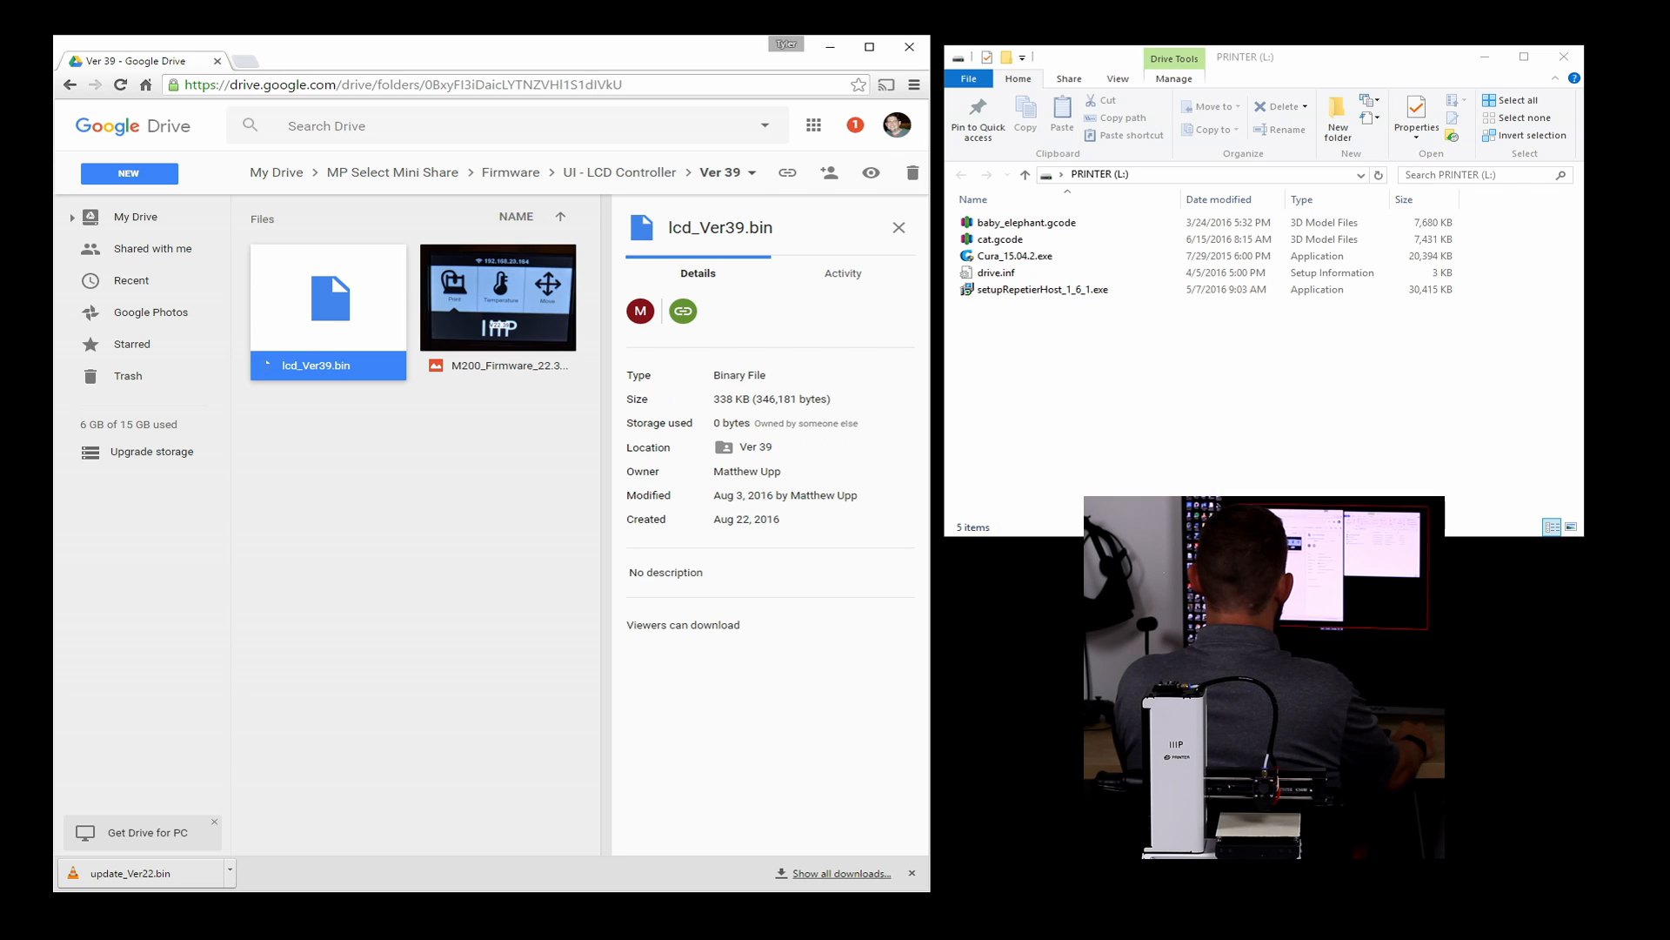
pyautogui.rightClick(328, 301)
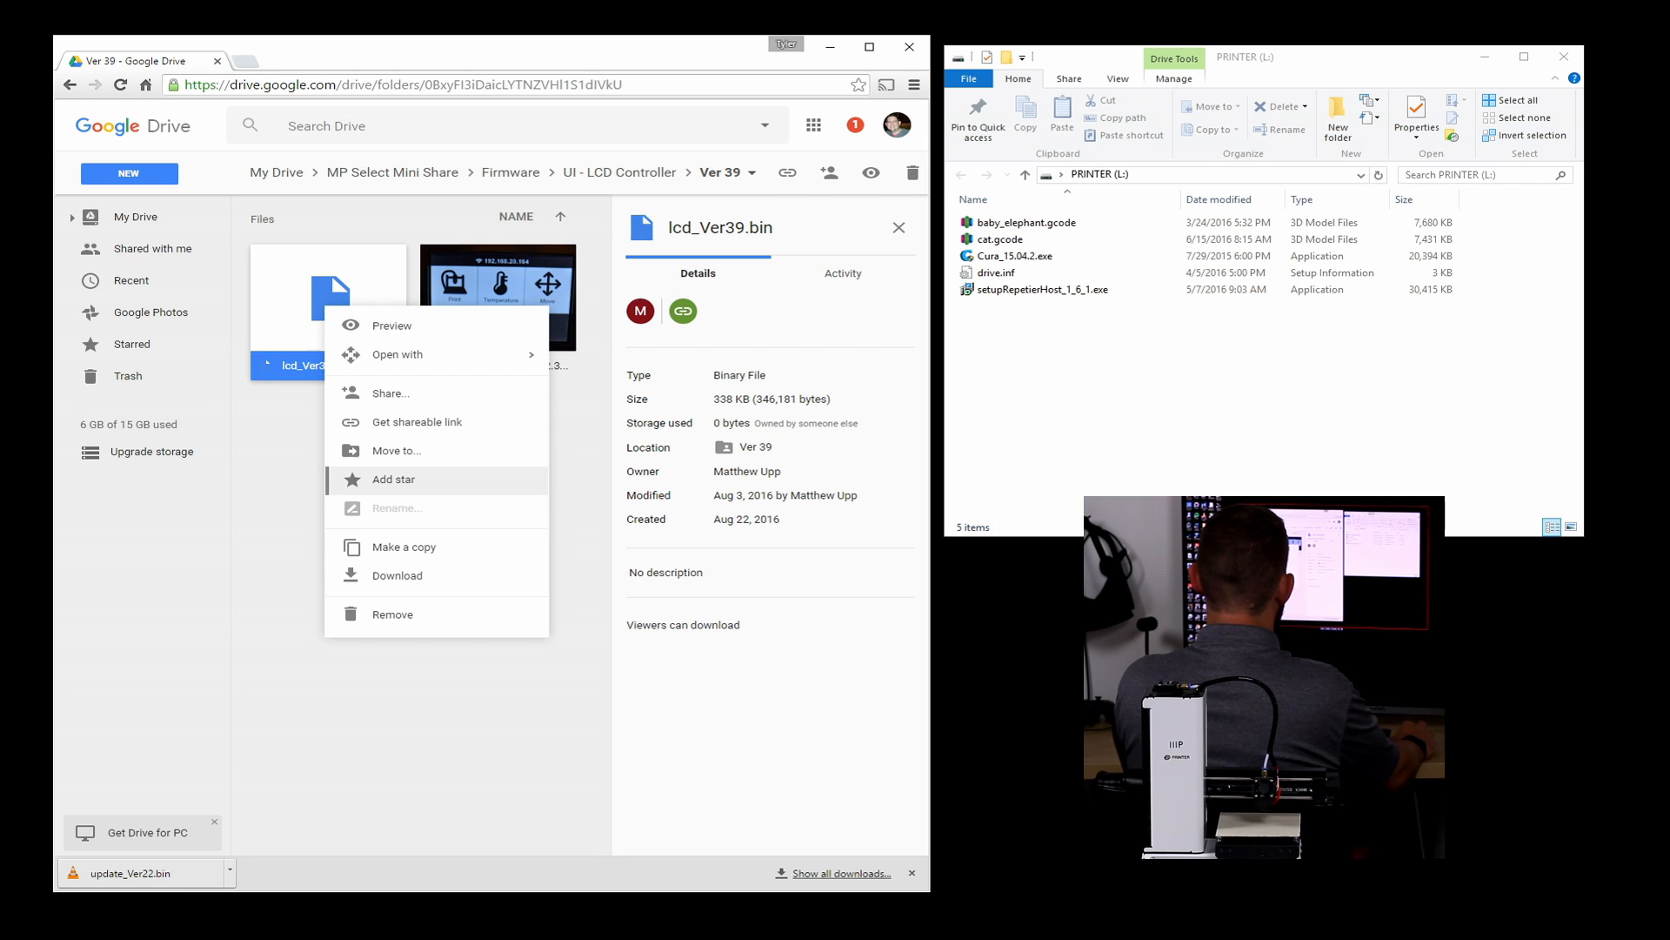
pyautogui.click(397, 575)
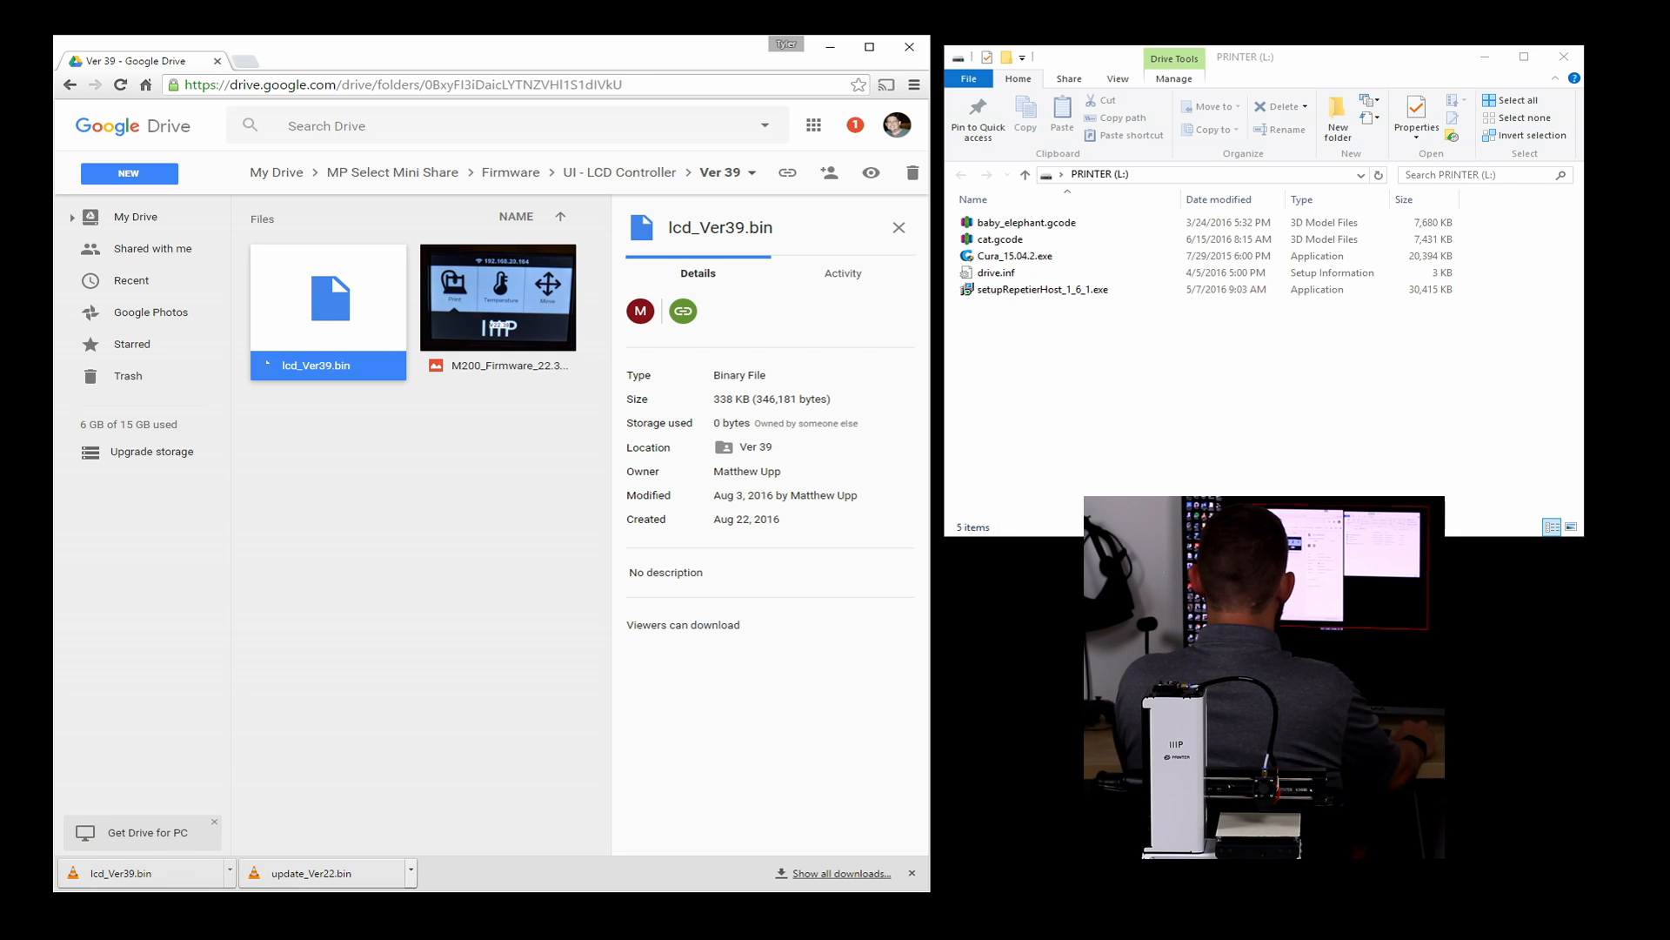
# Step: Switch back to the UI - LCD Controller folder in Drive
pyautogui.click(407, 871)
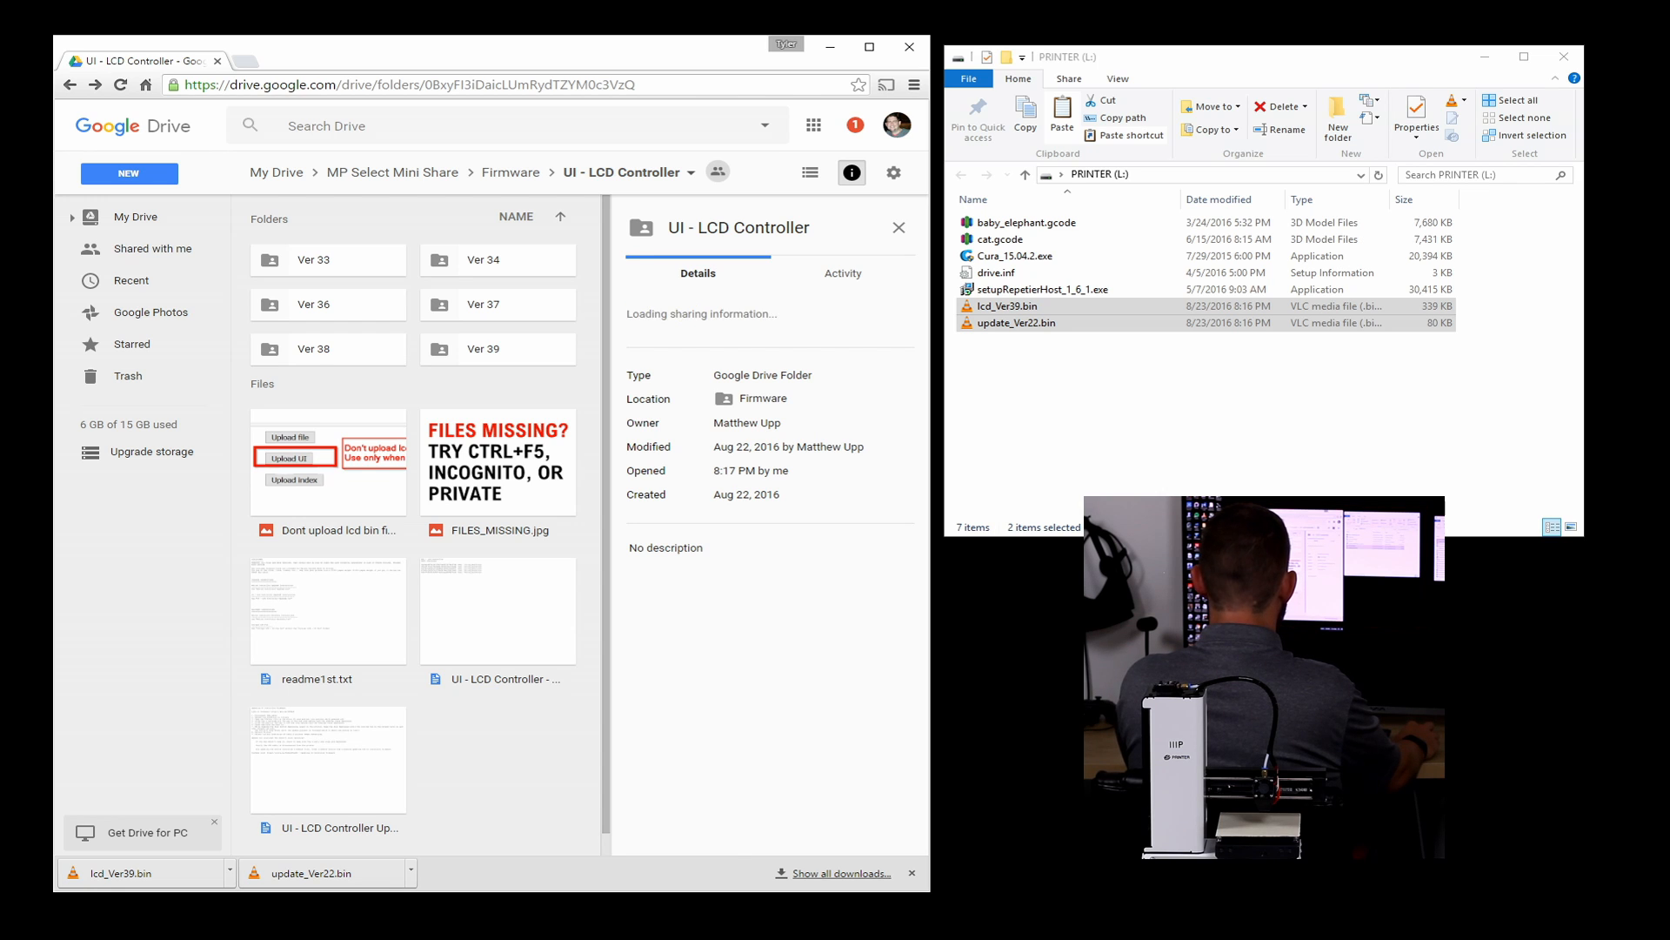
# Step: Read the LCD Controller Upgrade instructions and rename lcd_Ver39.bin to lcd.bin
pyautogui.click(328, 759)
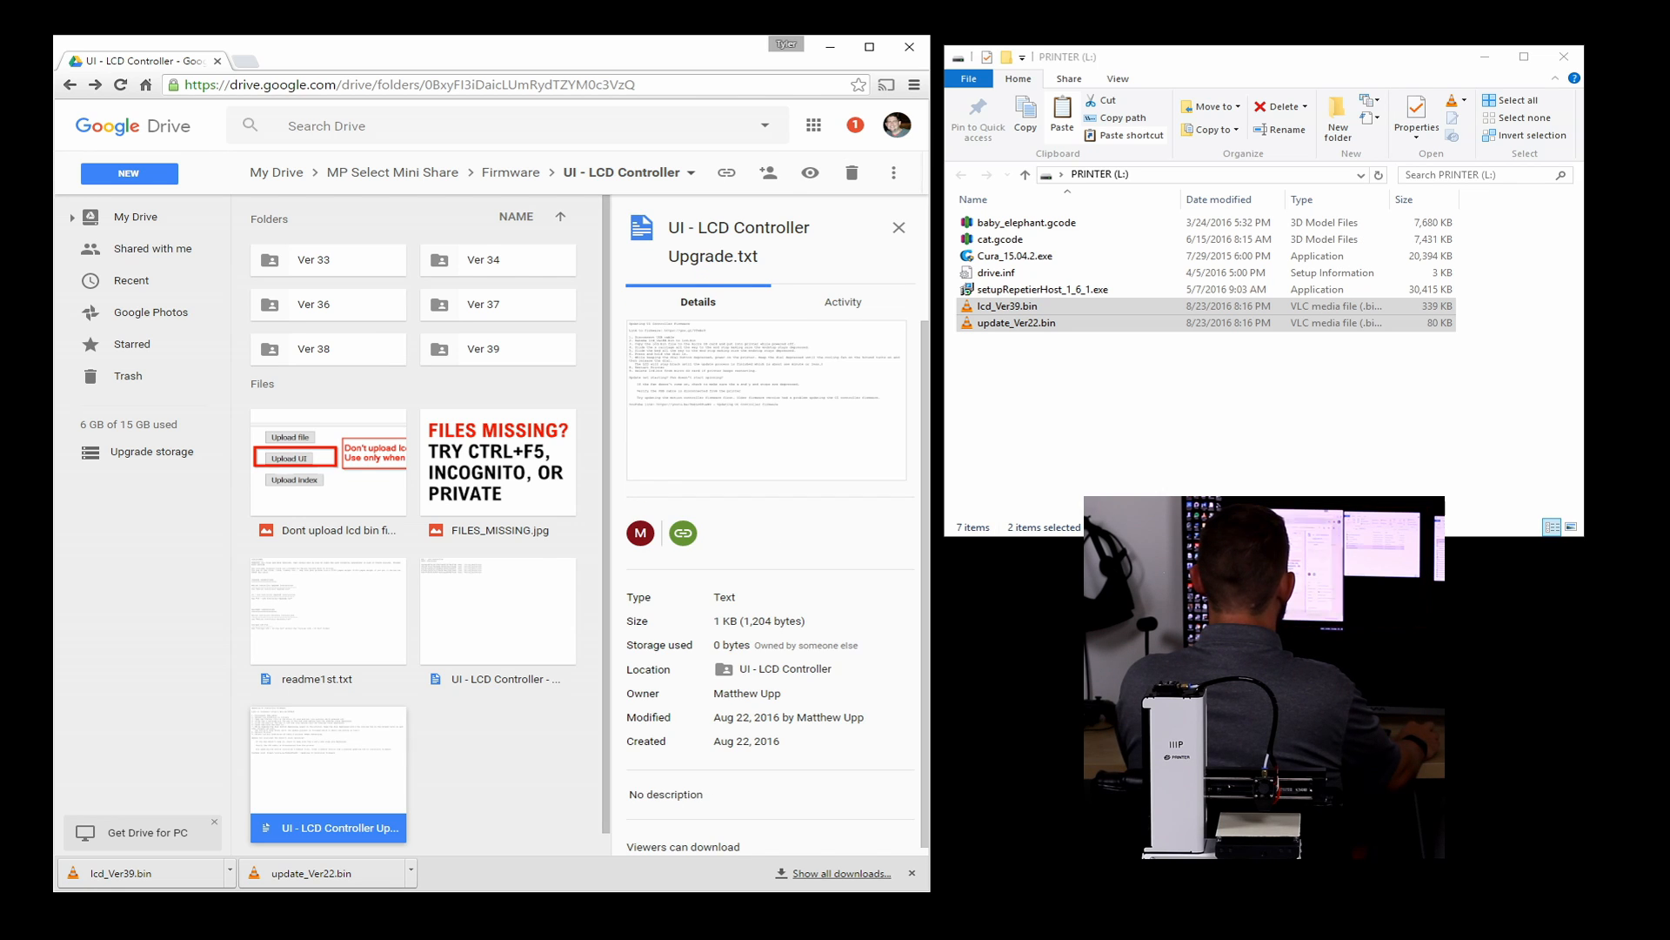
pyautogui.doubleClick(328, 758)
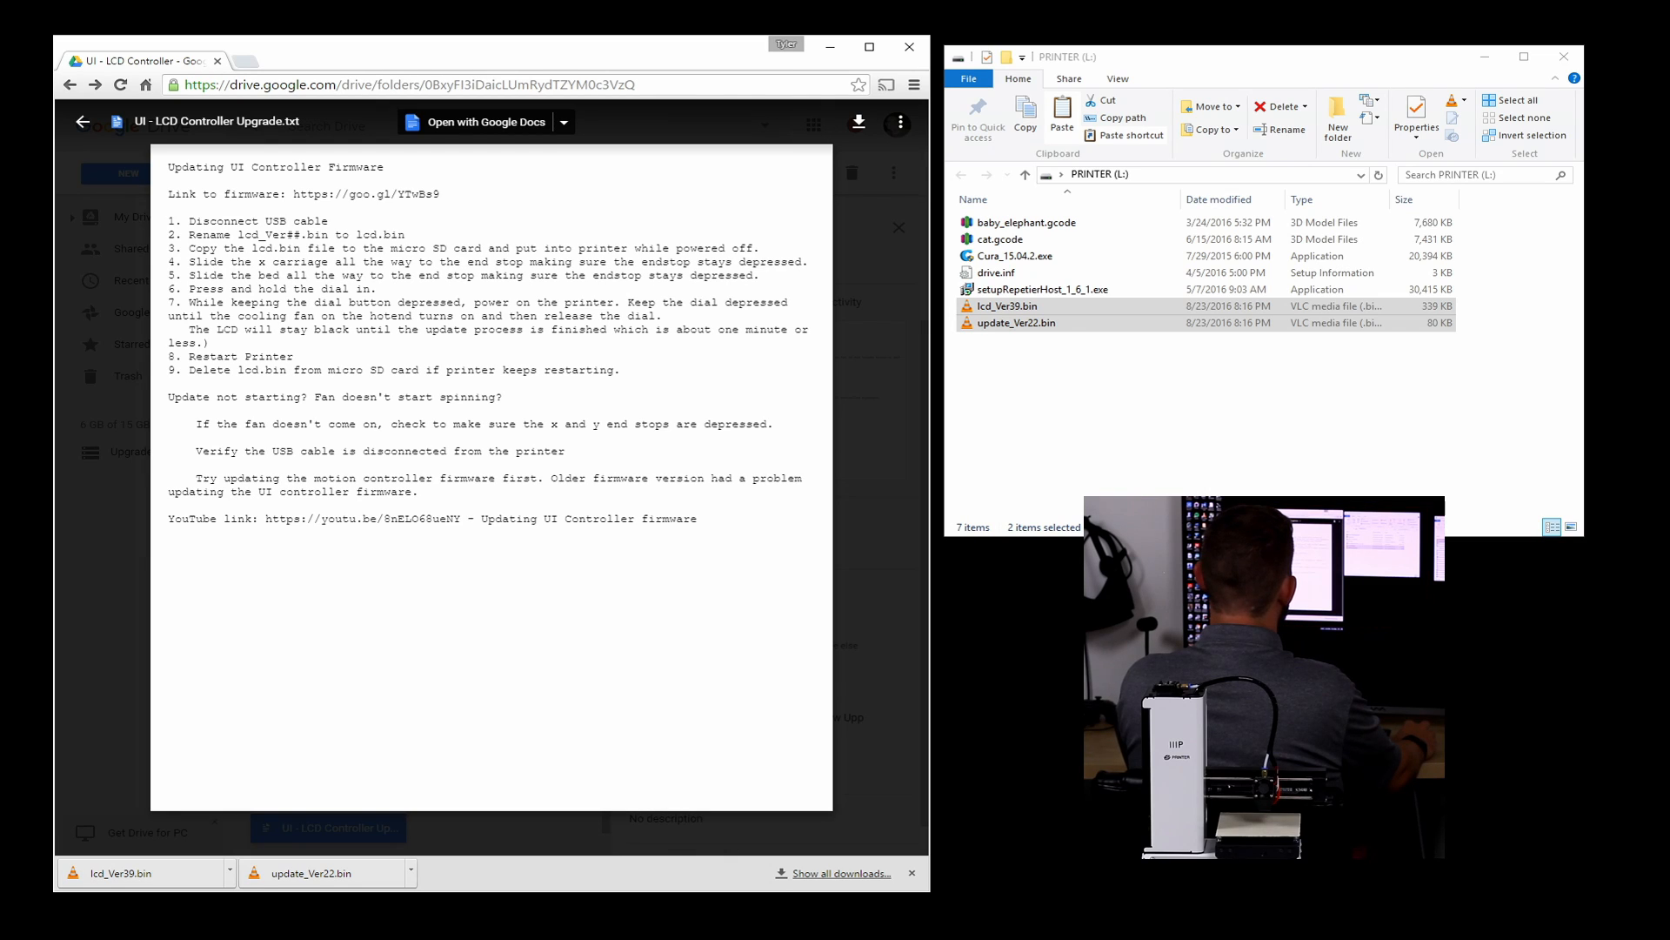
pyautogui.click(1009, 305)
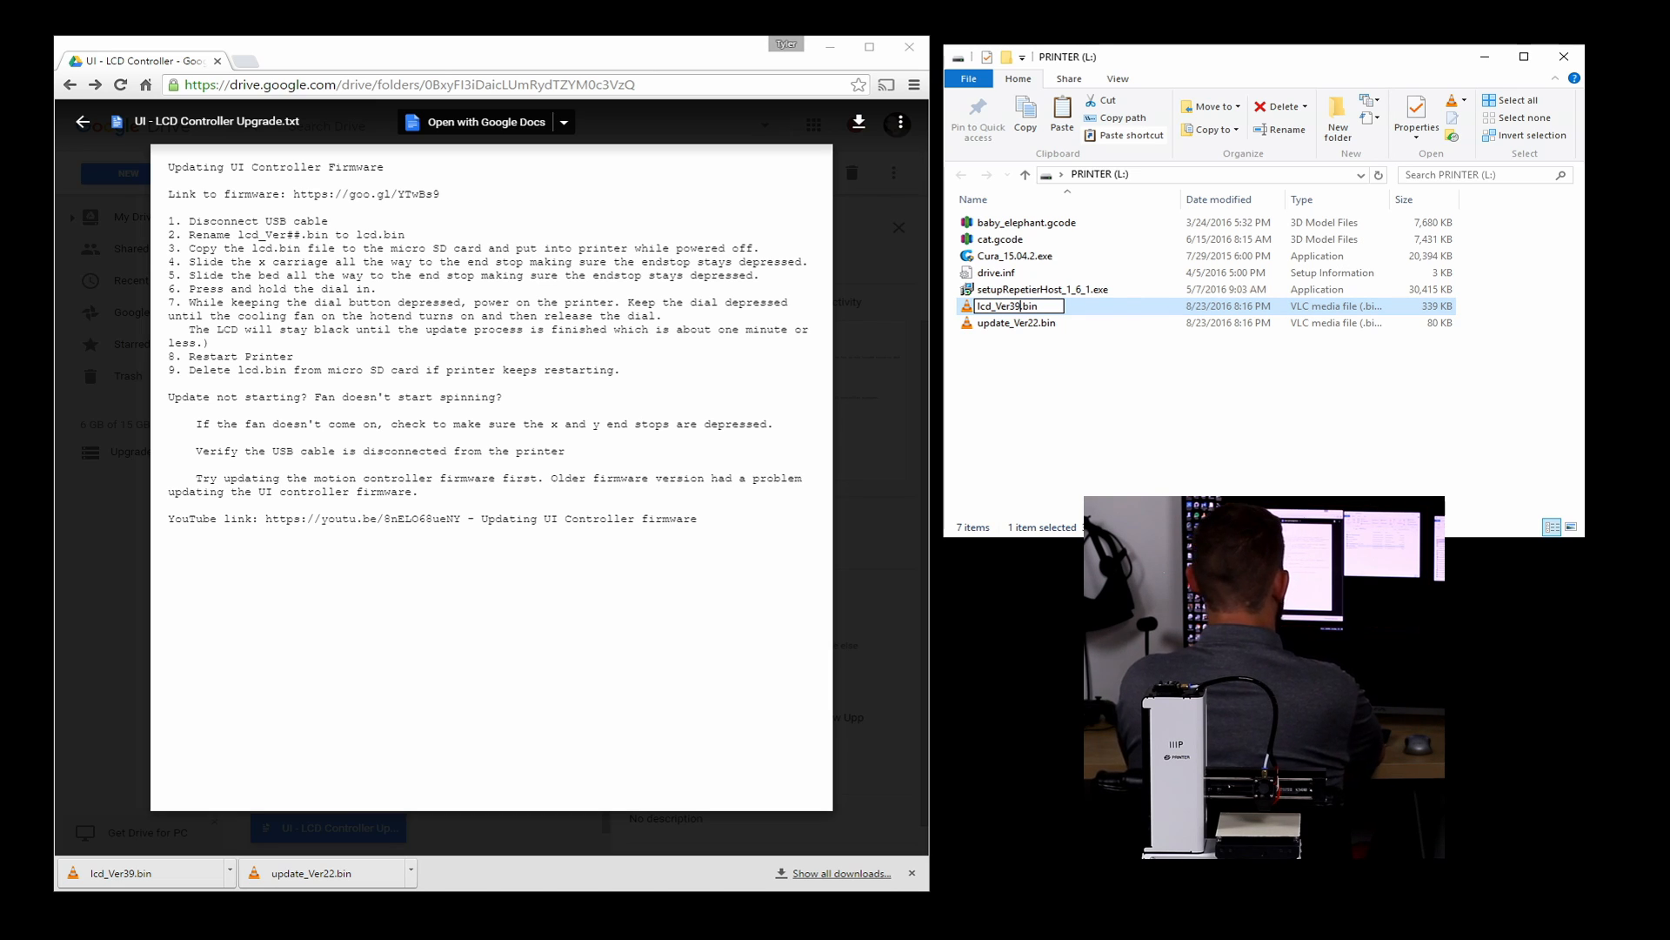
pyautogui.write('lcd.bin')
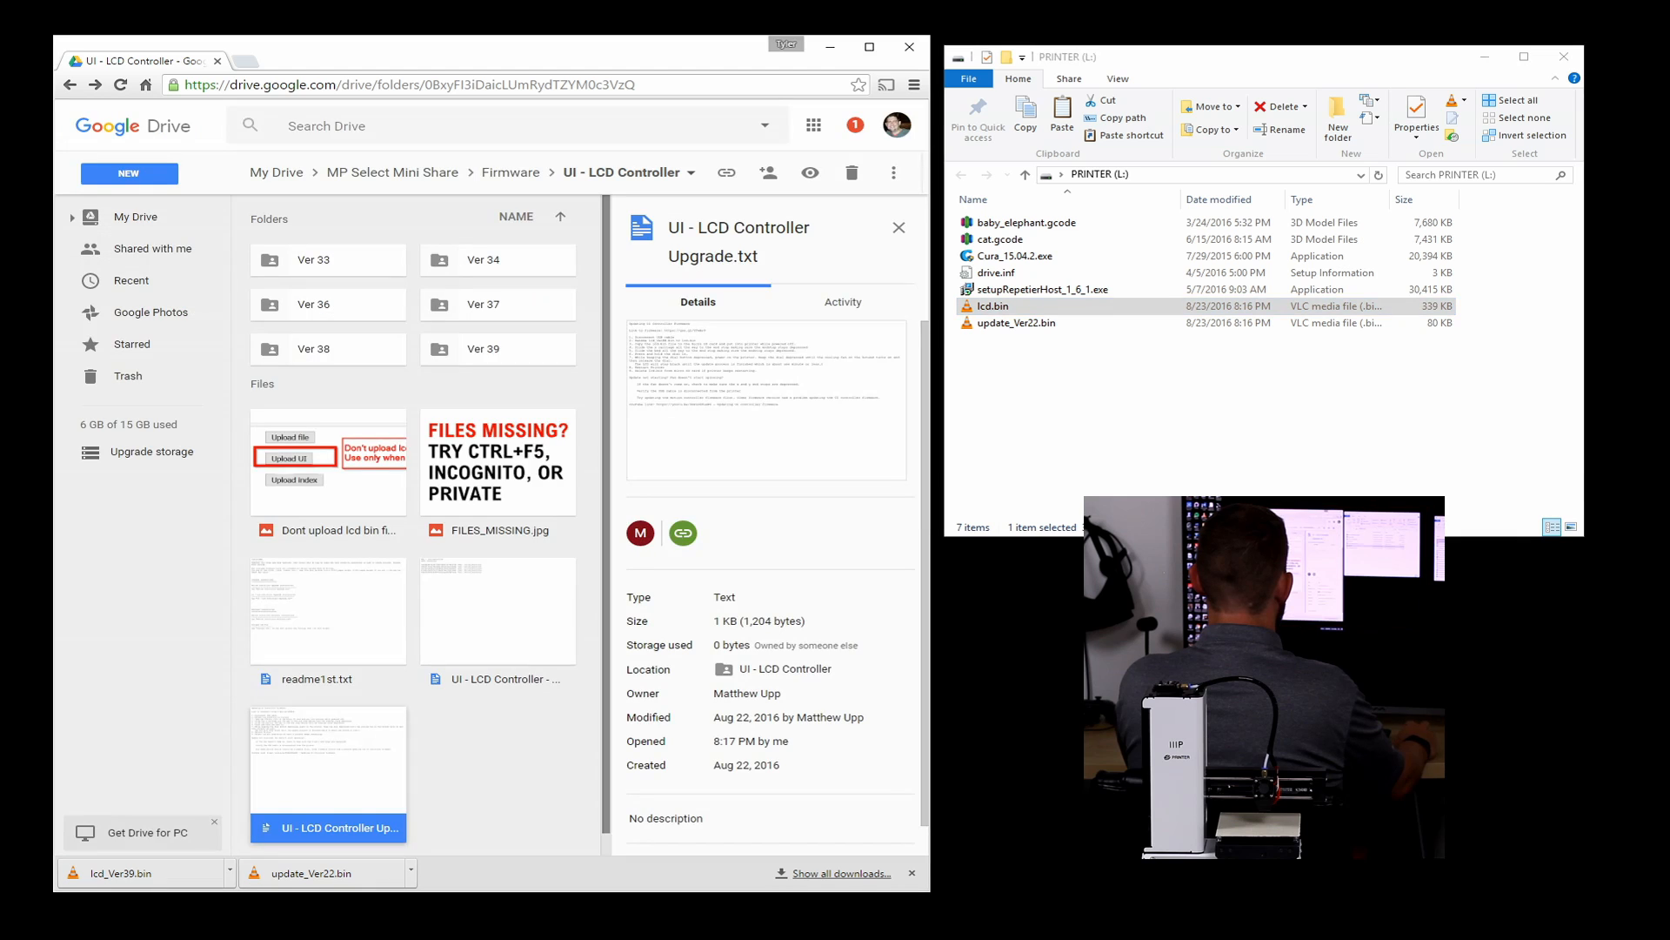
# Step: Check the Motion Controller upgrade notes and rename update_Ver22.bin to update.bin
pyautogui.click(510, 172)
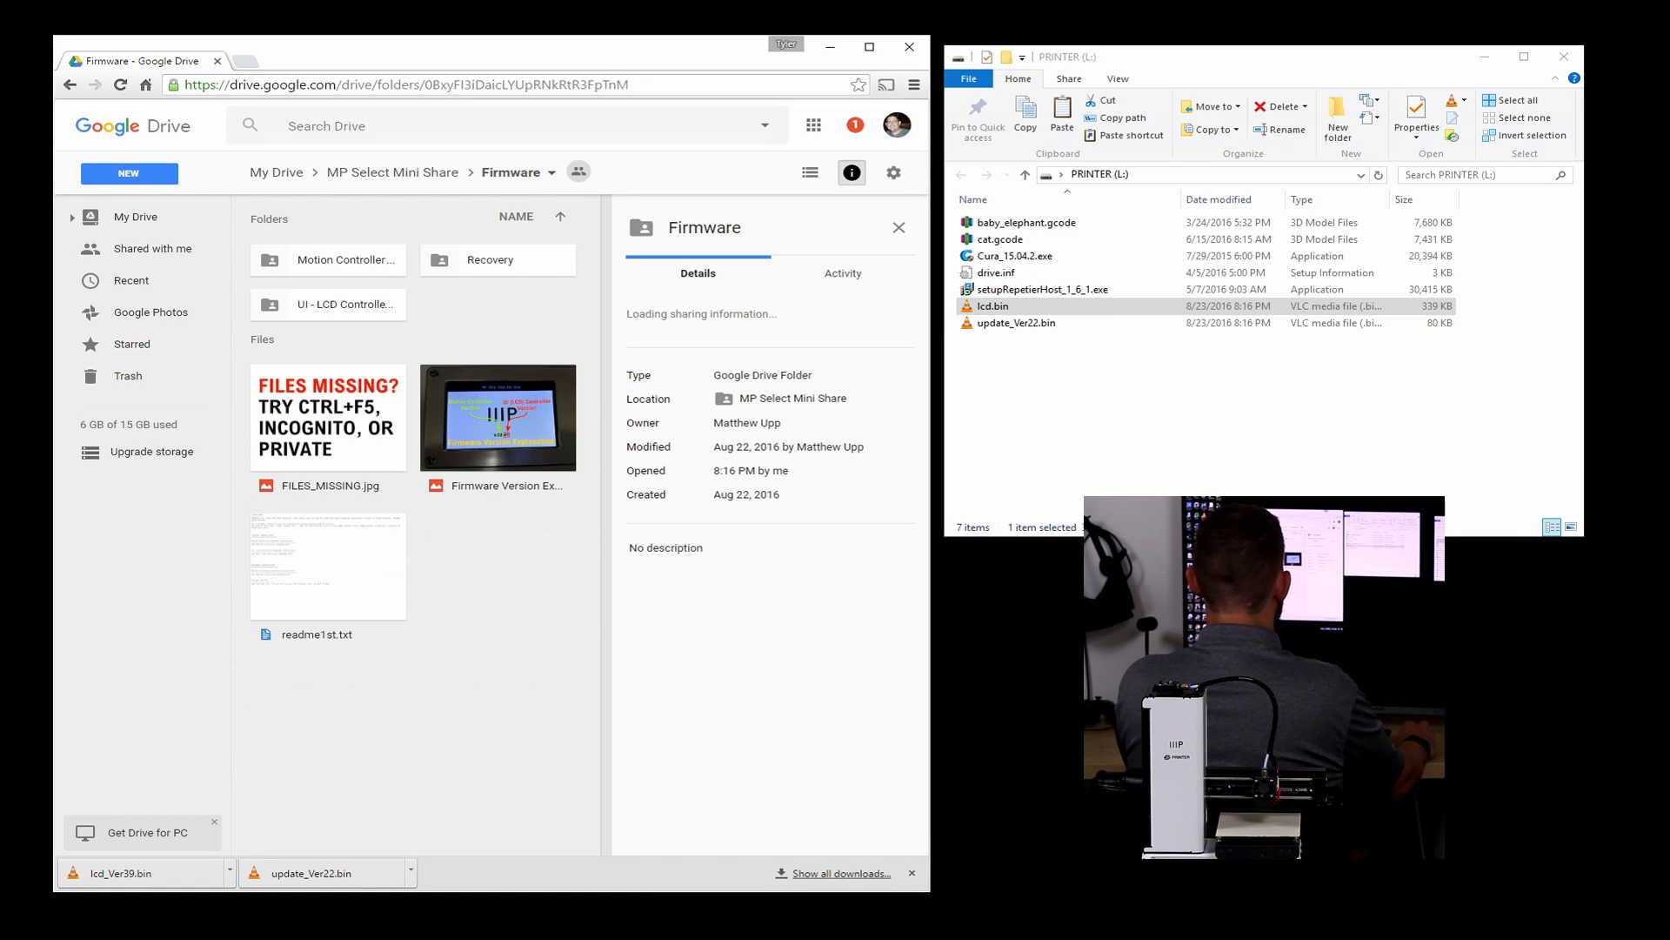
pyautogui.click(346, 259)
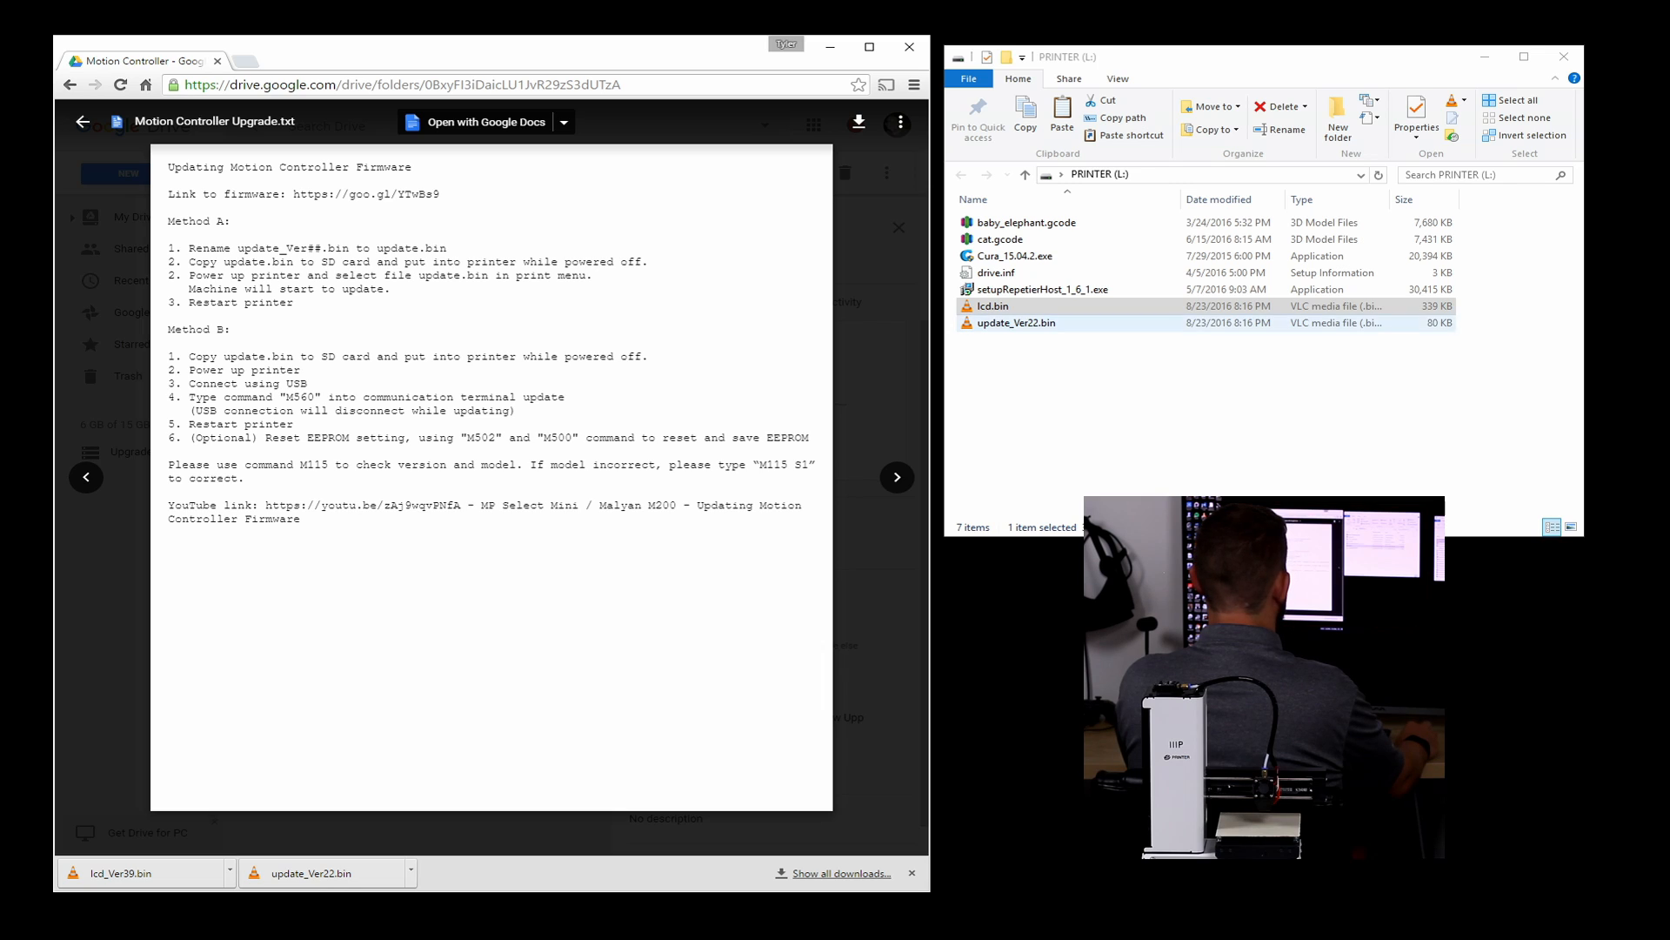
pyautogui.click(1016, 322)
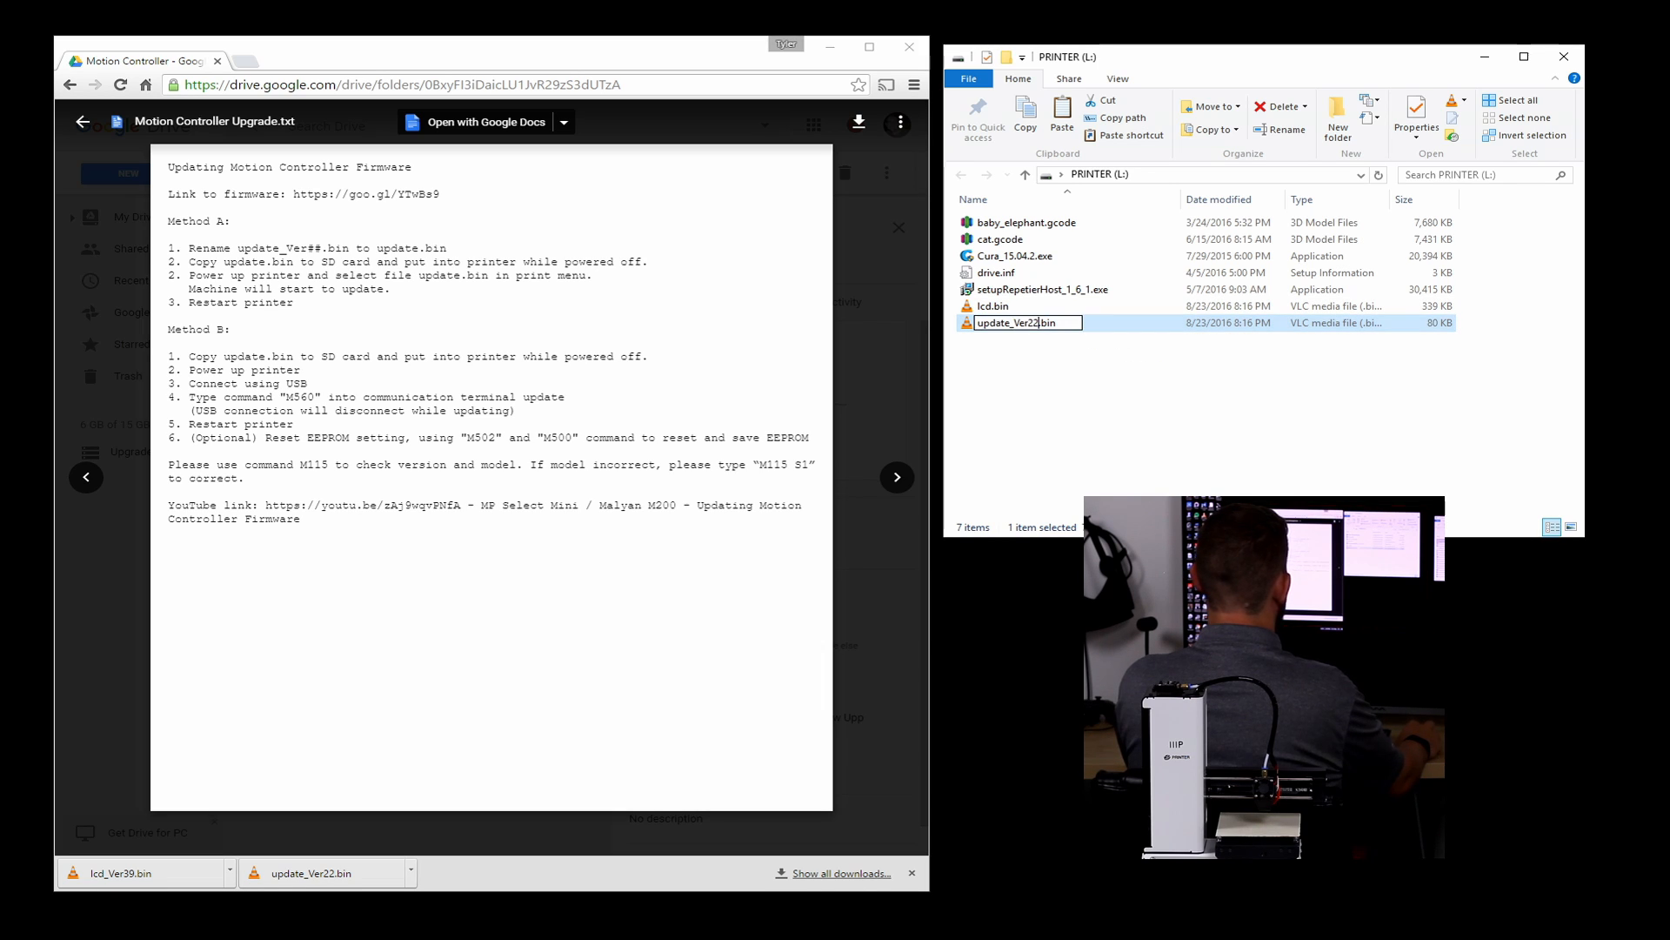
pyautogui.write('update.bin')
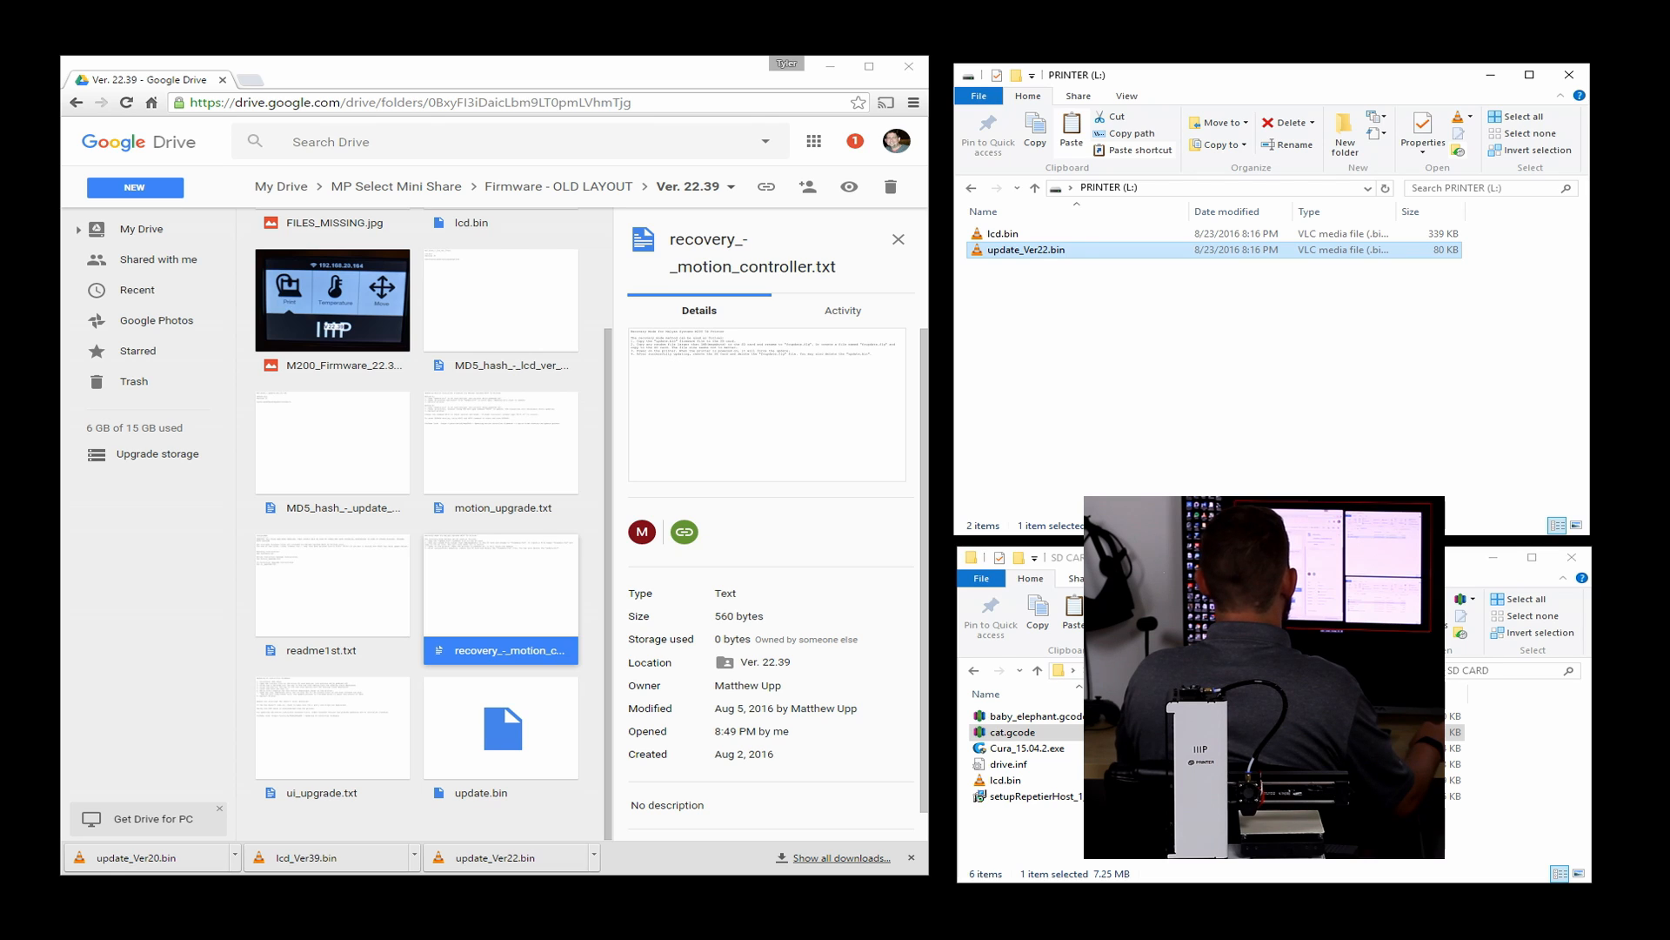
# Step: Rename update_Ver22.bin to update.bin and begin renaming cat.gcode to fcupdate.flg
pyautogui.click(1027, 249)
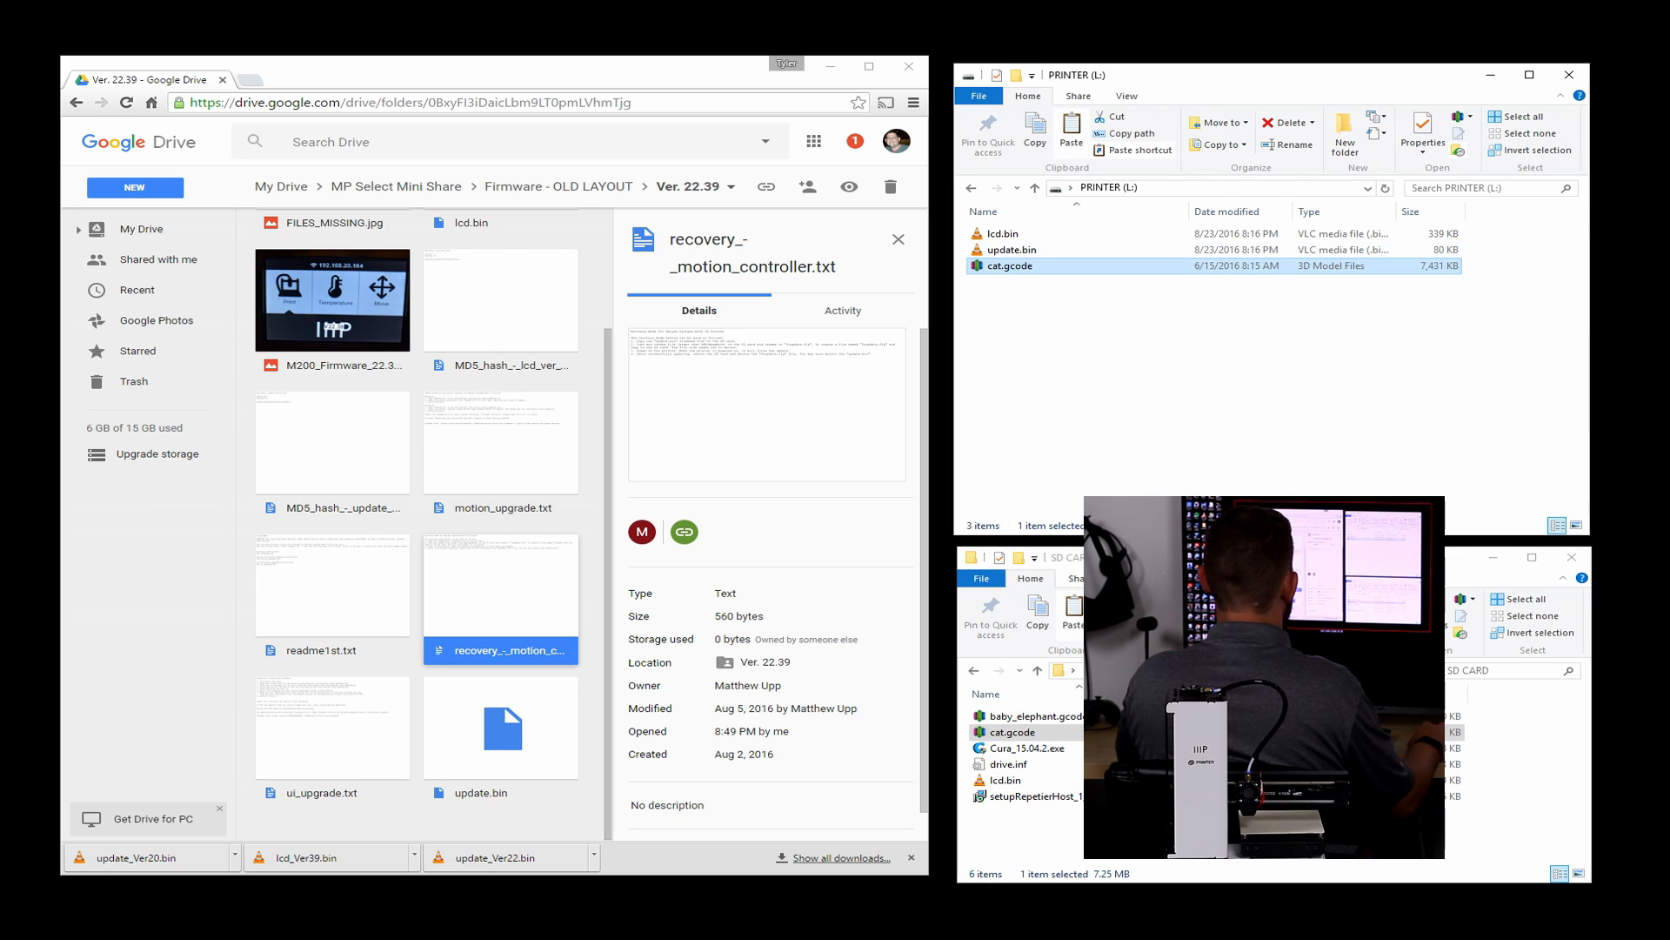
pyautogui.click(1012, 265)
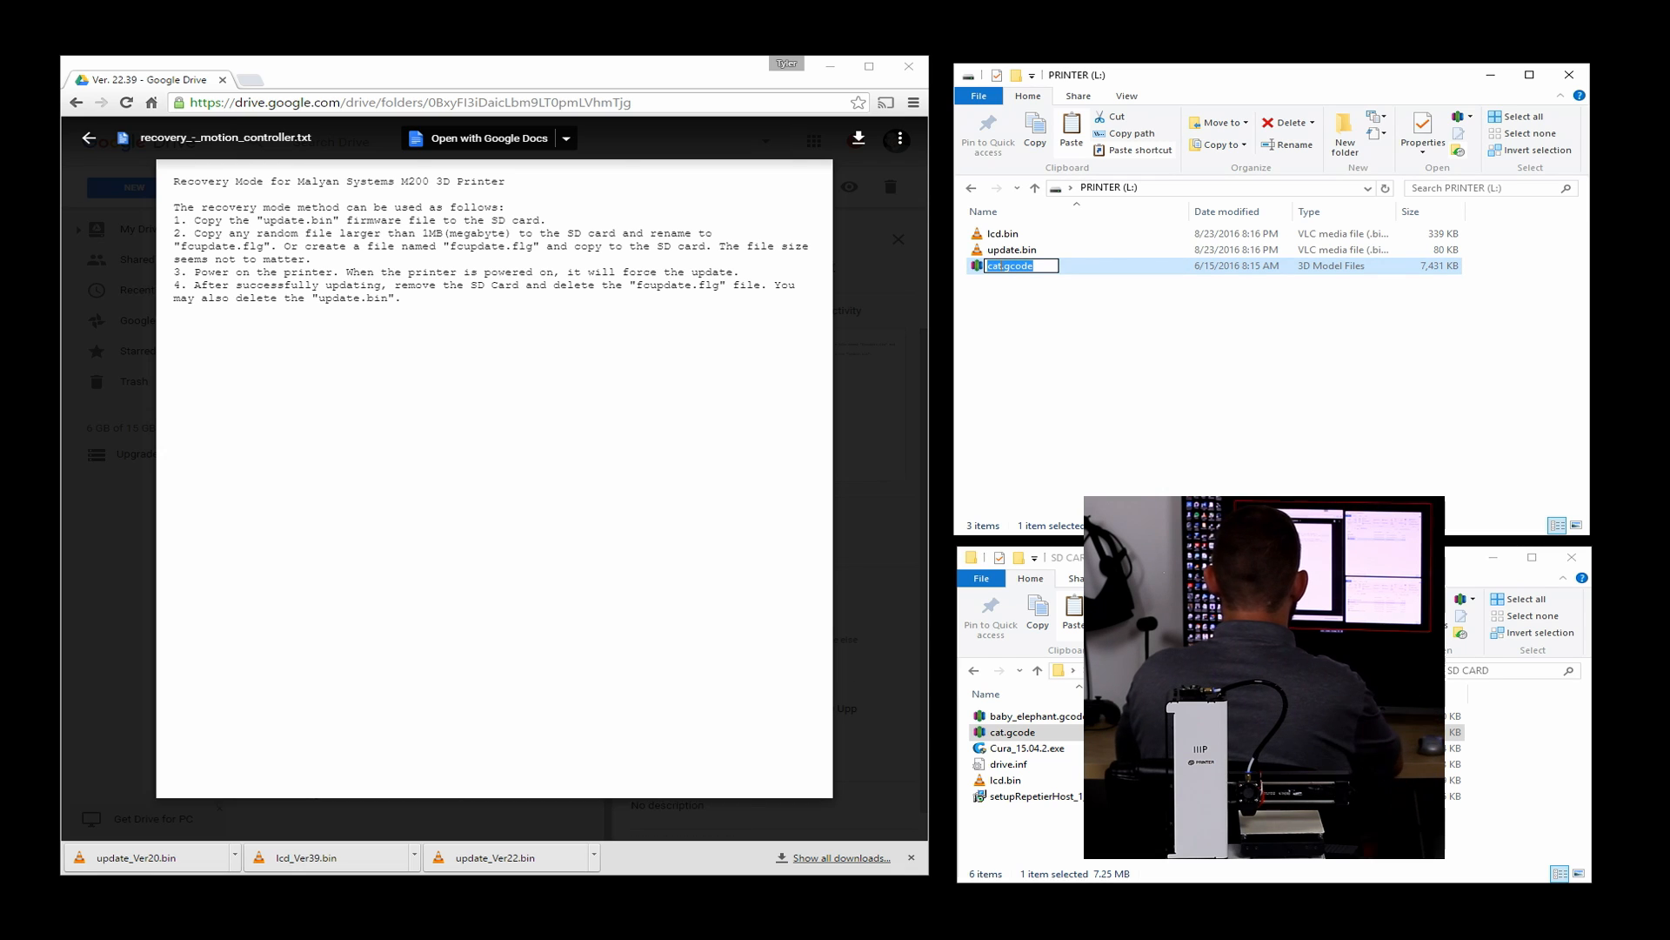
pyautogui.write('fcupda')
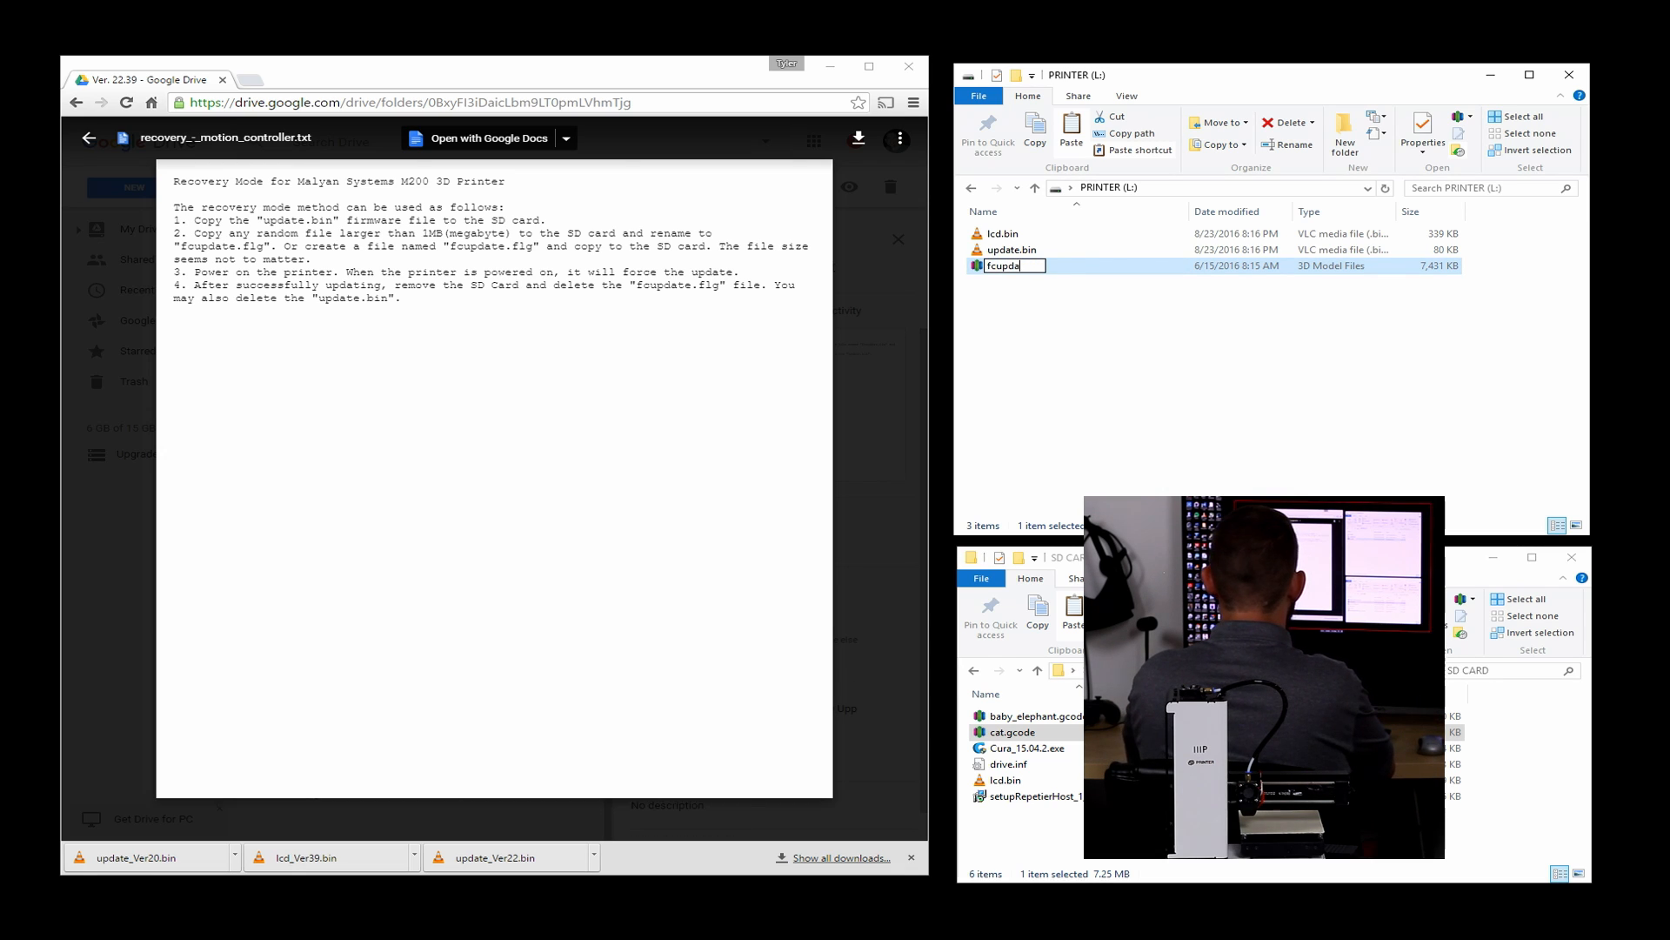